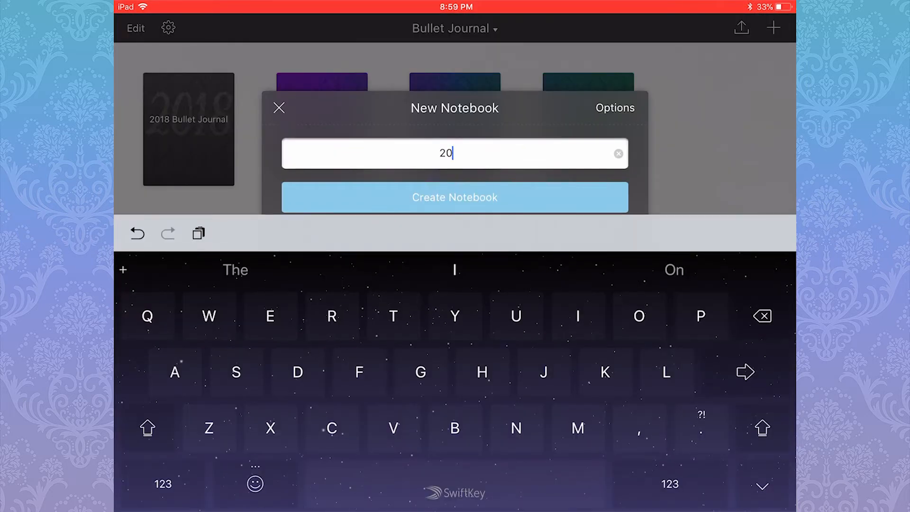
- Create the '2018 Bullet Journal - 04 April' and '05 May' notebooks
left_click(614, 107)
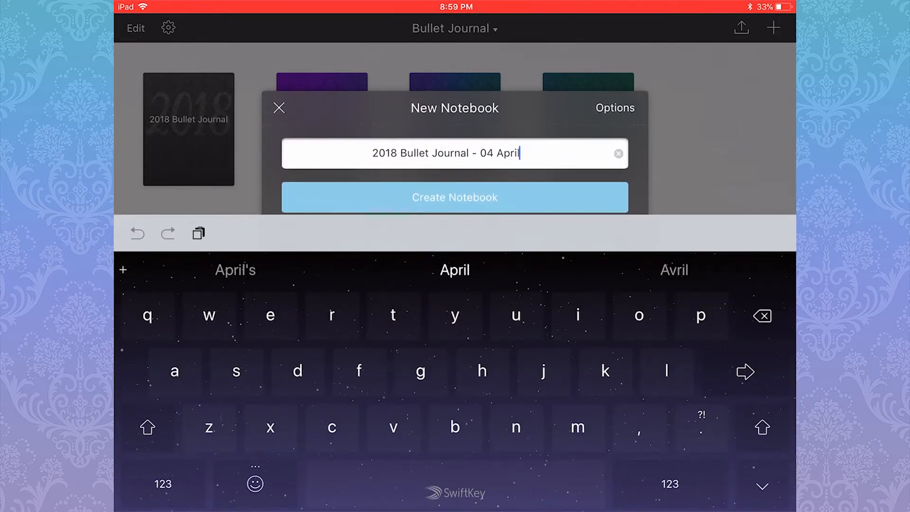
left_click(455, 197)
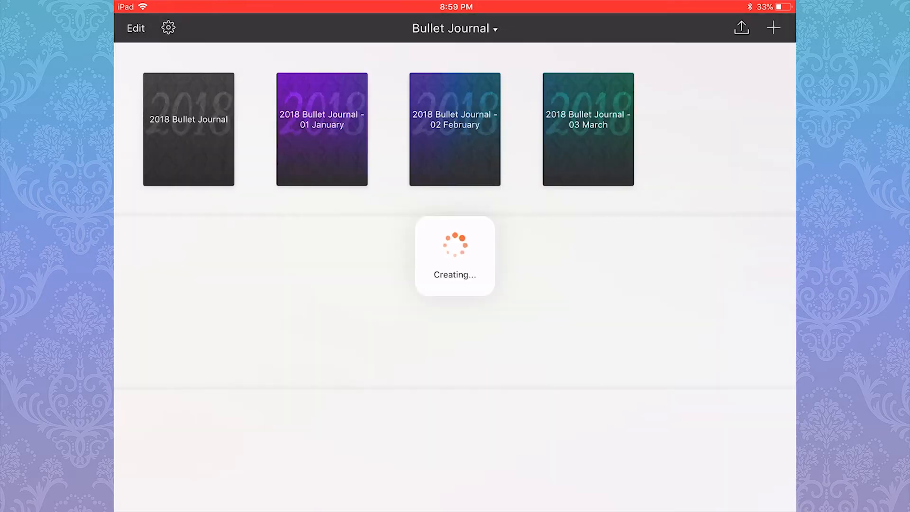
left_click(587, 128)
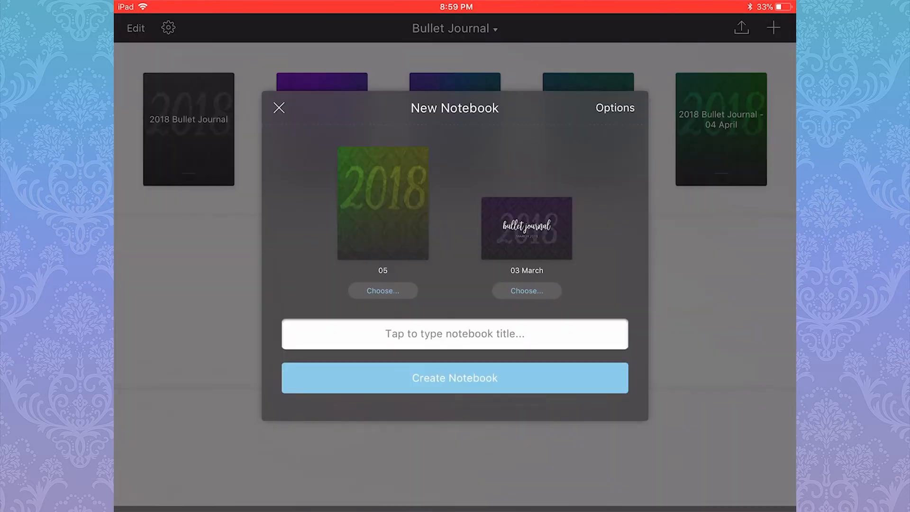
type("2018 Bullet Journal -")
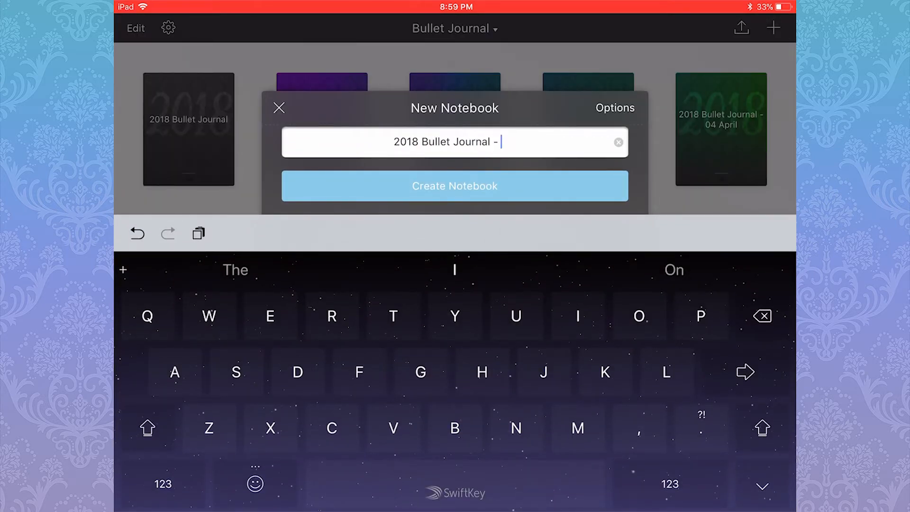
left_click(488, 143)
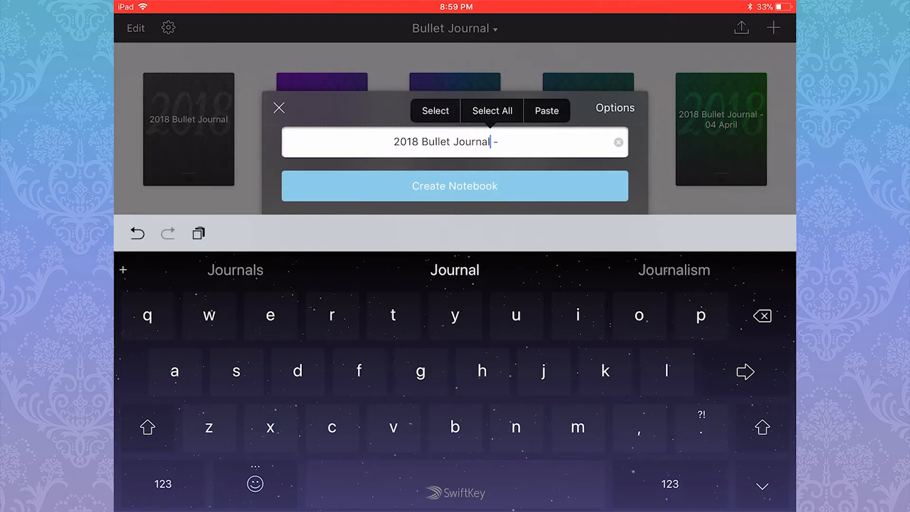
left_click(491, 110)
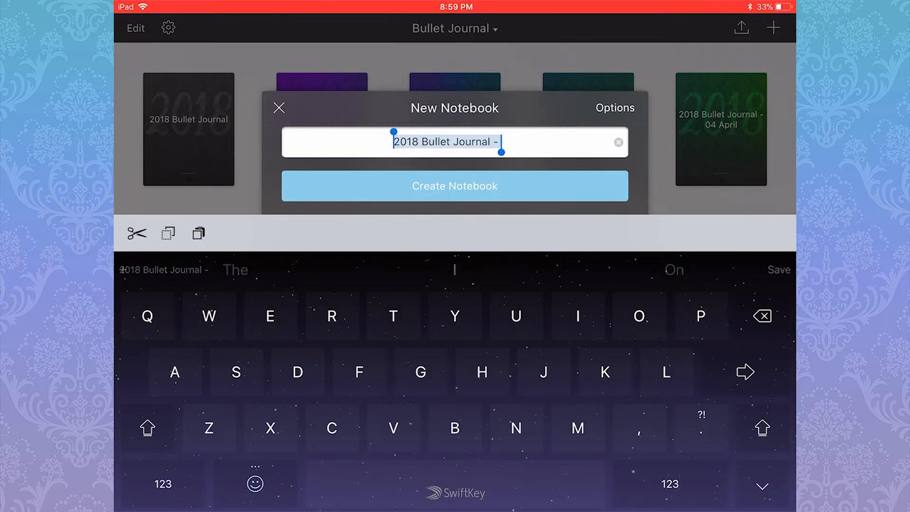
type("05 M")
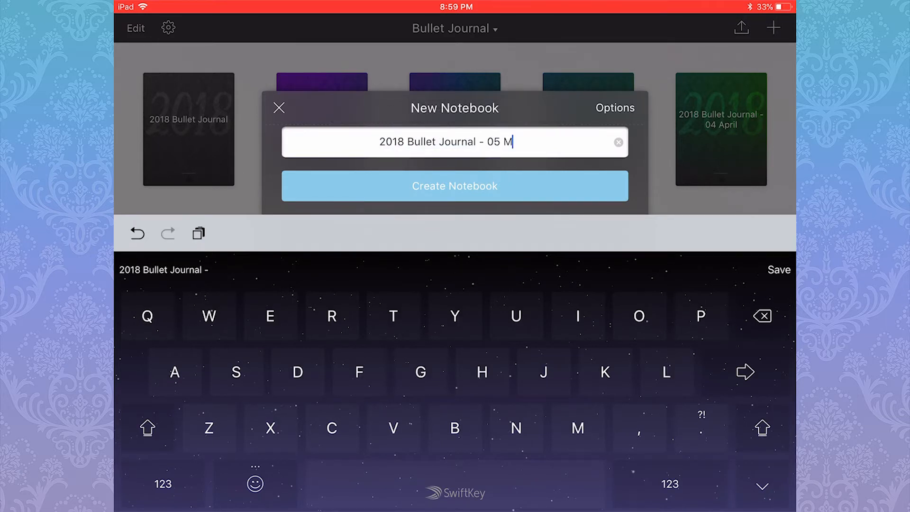
left_click(455, 186)
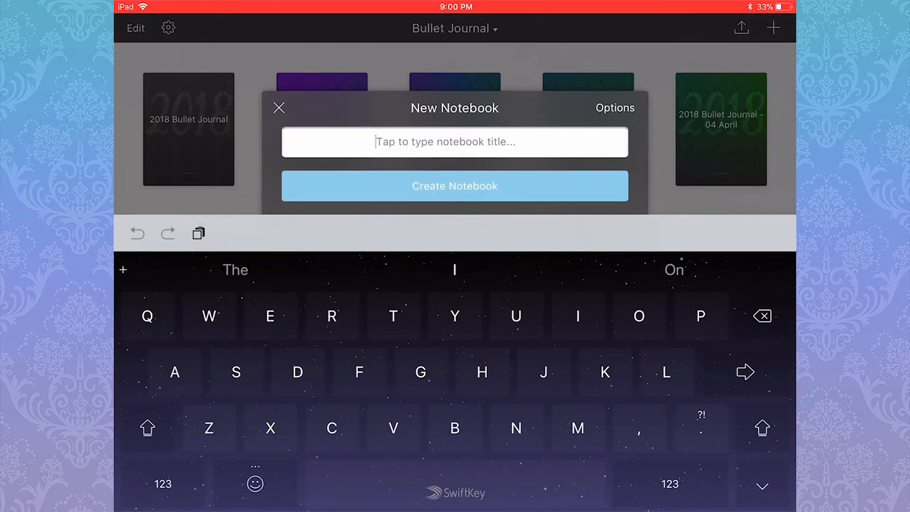
- Create the June and July 2018 Bullet Journal notebooks
type("2018 Bullet Journal - 06 June")
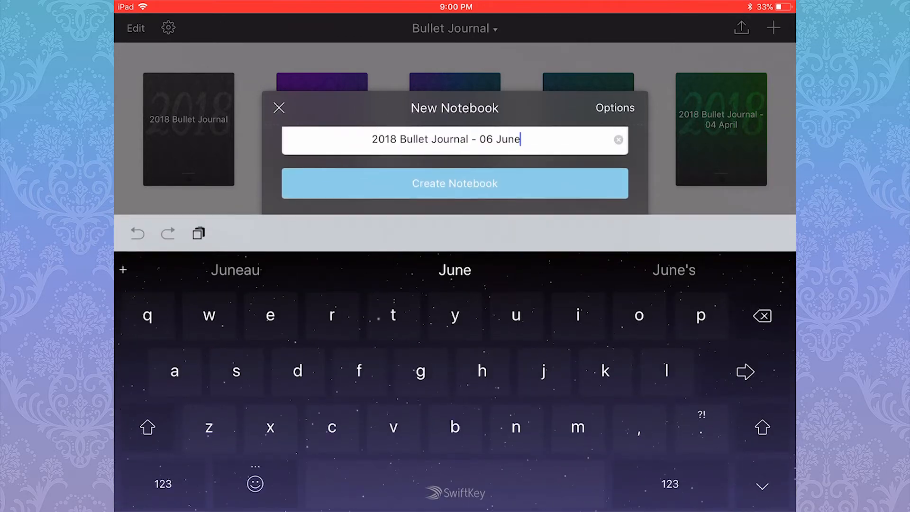
left_click(454, 182)
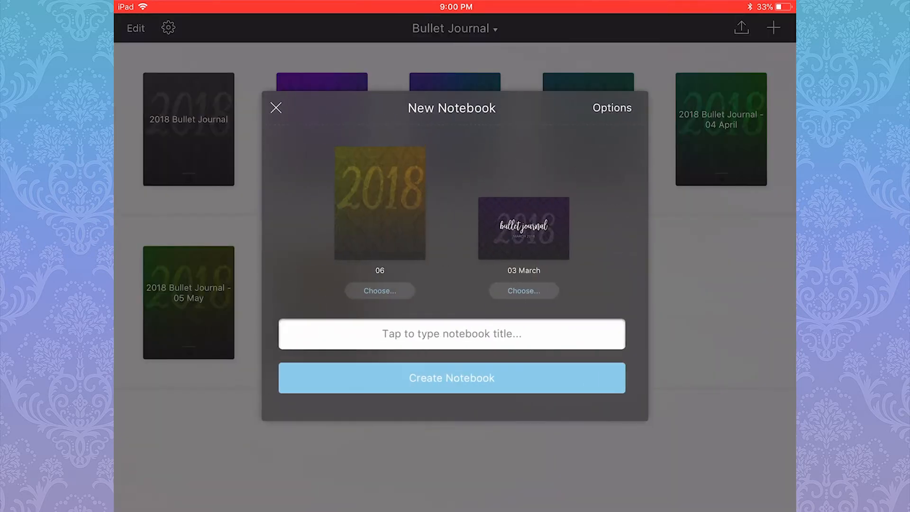
left_click(451, 334)
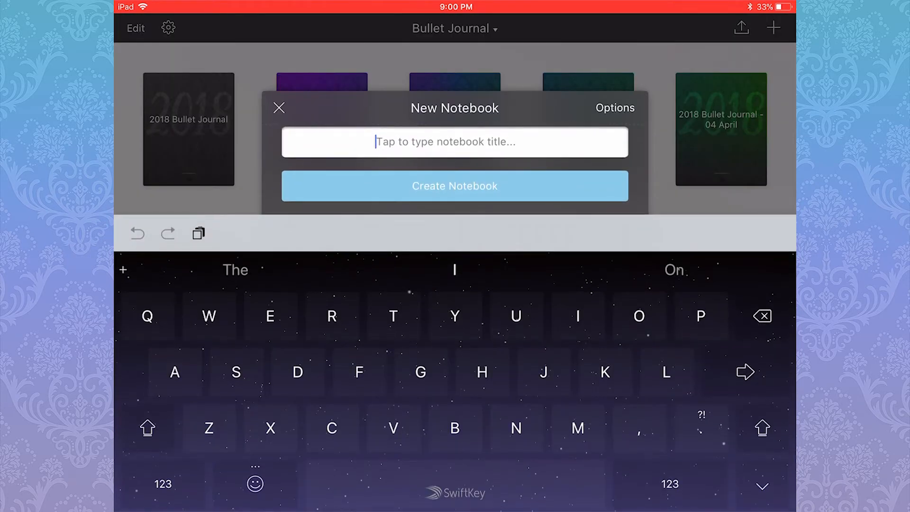
type("2018 Bullet Journal -")
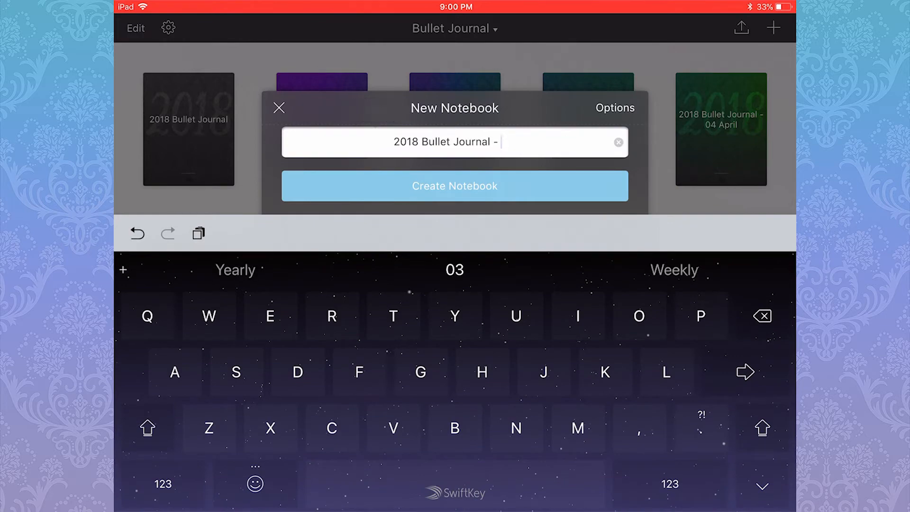
left_click(455, 186)
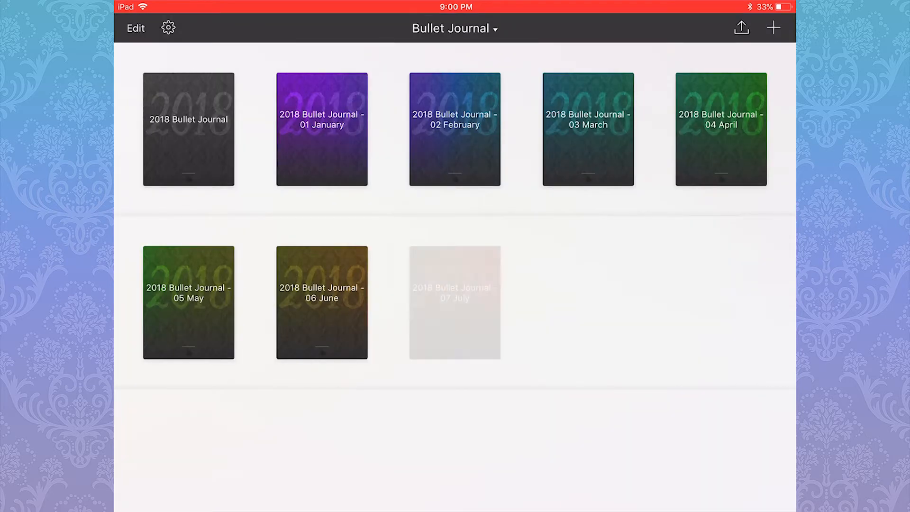
- Create the August, September and October 2018 Bullet Journal notebooks
left_click(772, 27)
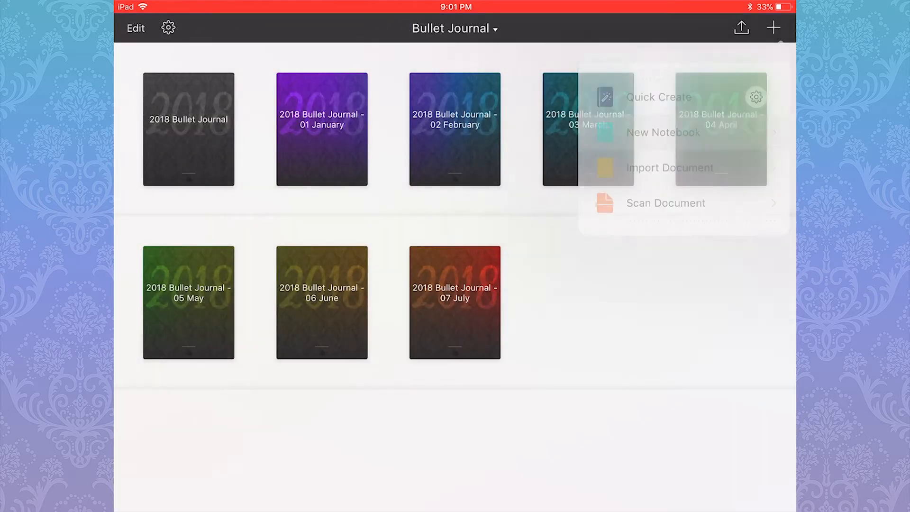
left_click(663, 131)
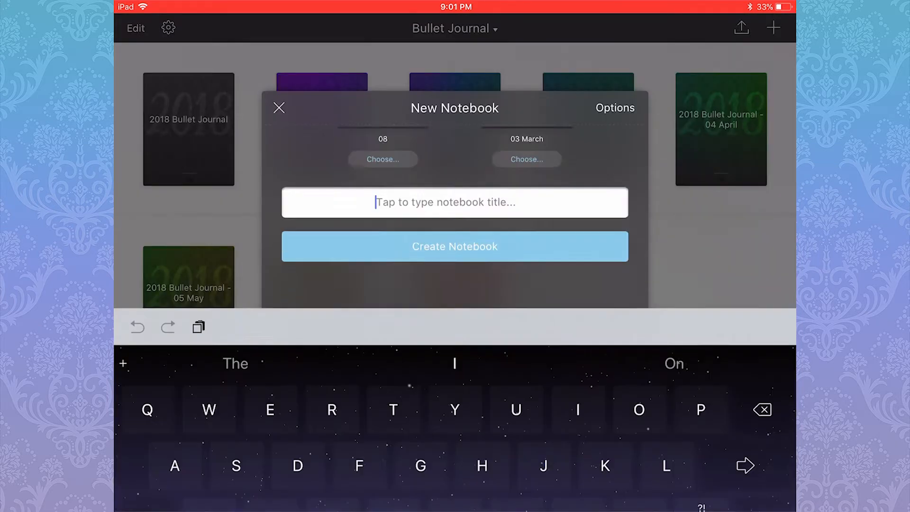
left_click(614, 107)
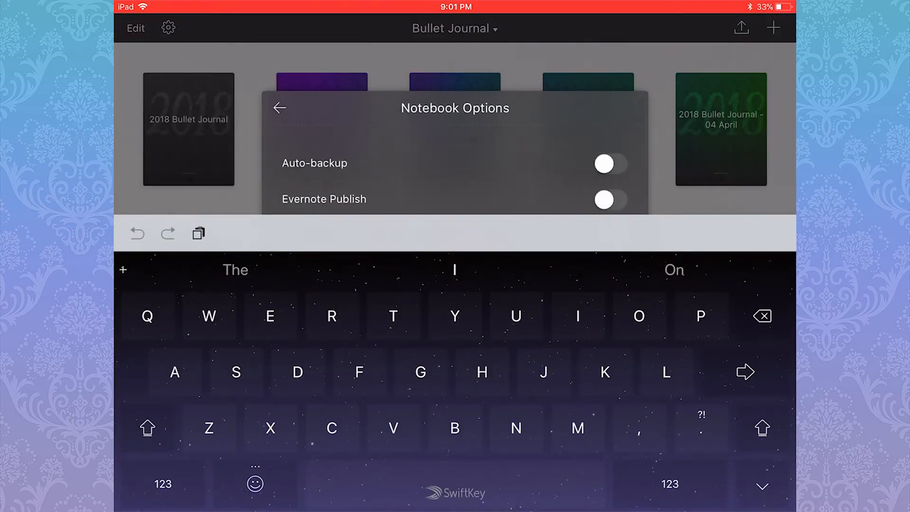
left_click(279, 107)
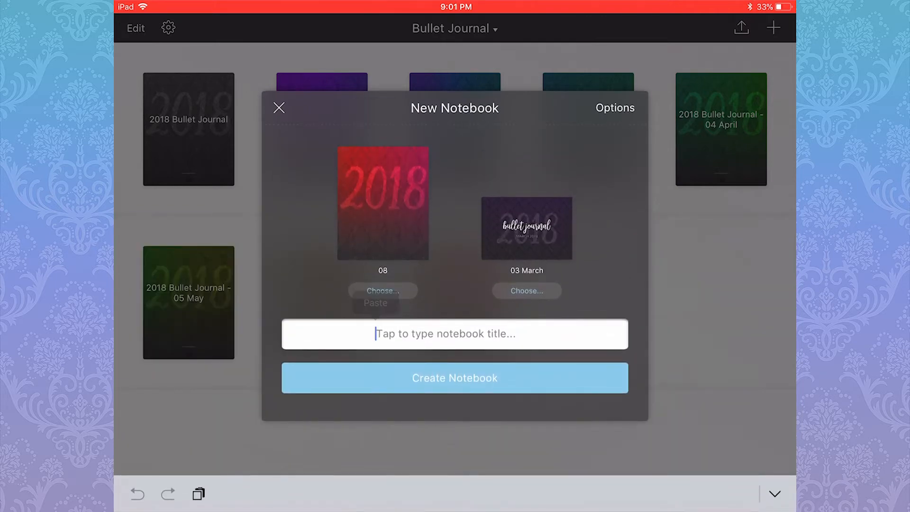
type("2018 Bullet Journal - 08 Au")
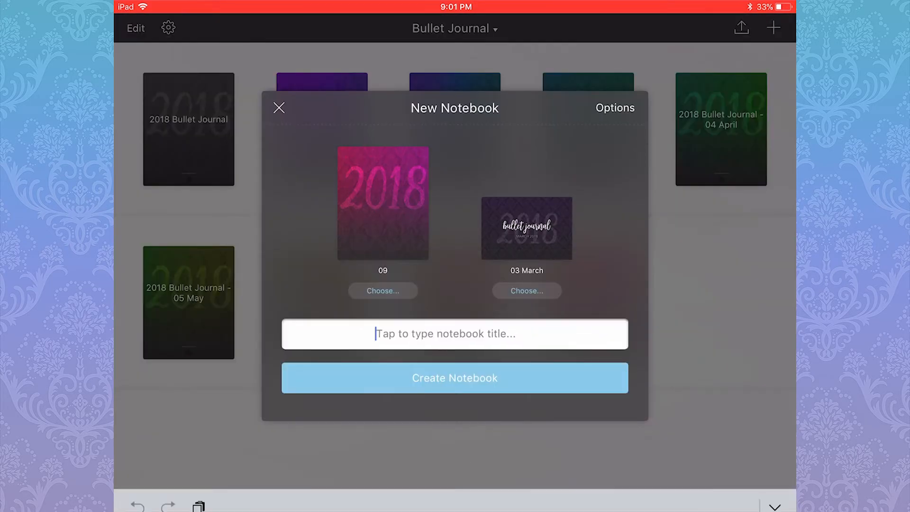
type("2018 Bullet Journal -")
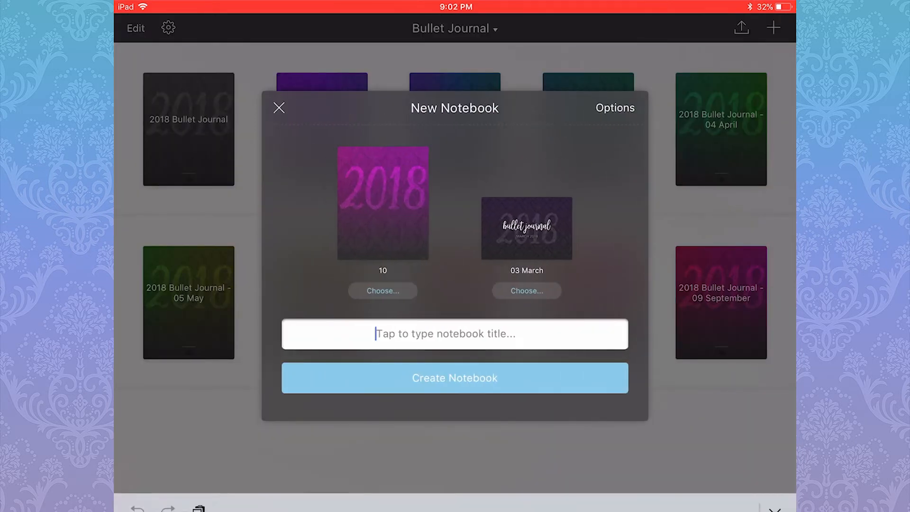
type("2018 Bullet Journal -")
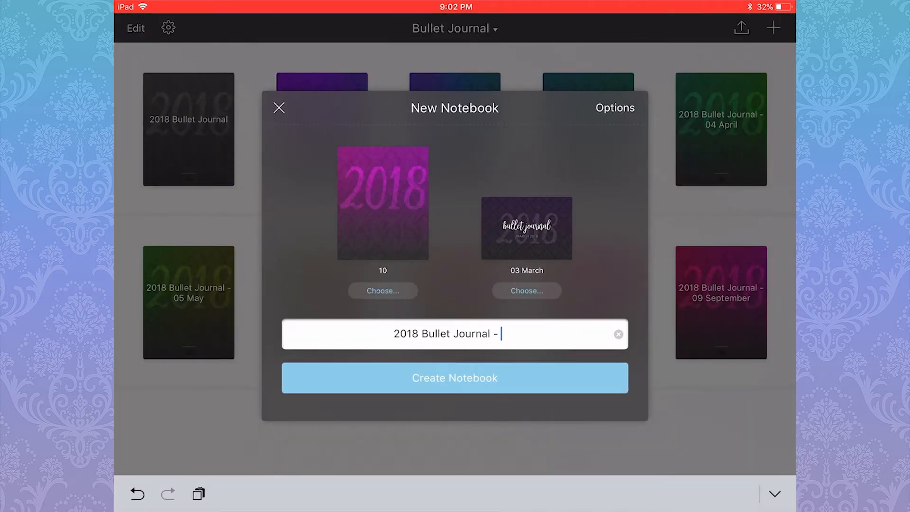
left_click(454, 377)
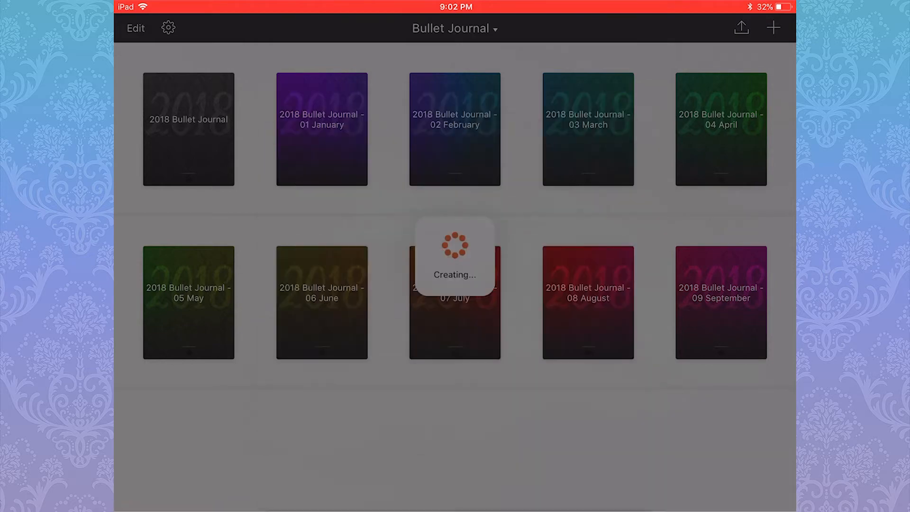
- Create the '2018 Bullet Journal - 11 November' and December notebooks
left_click(776, 27)
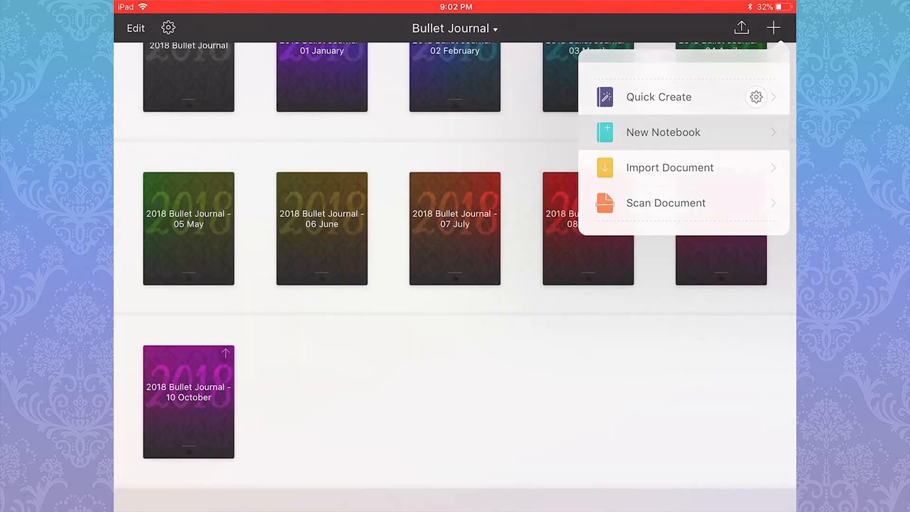
left_click(663, 132)
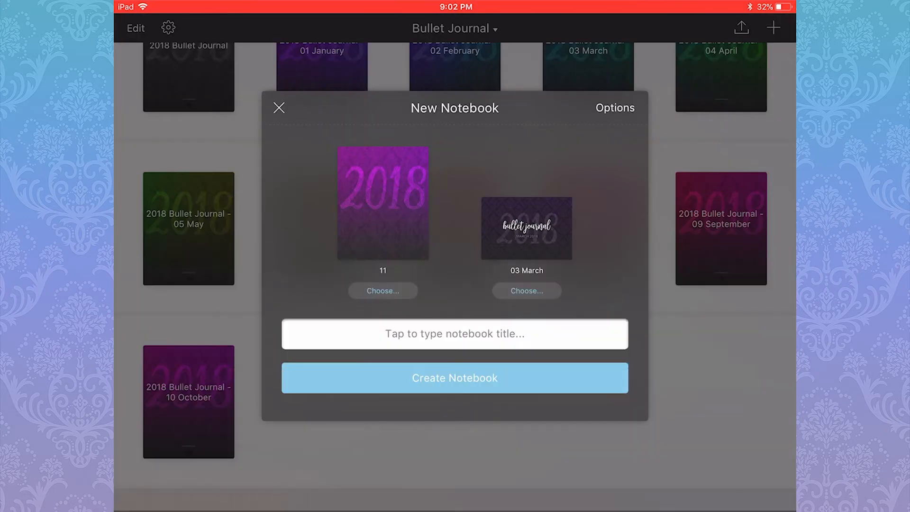
left_click(455, 333)
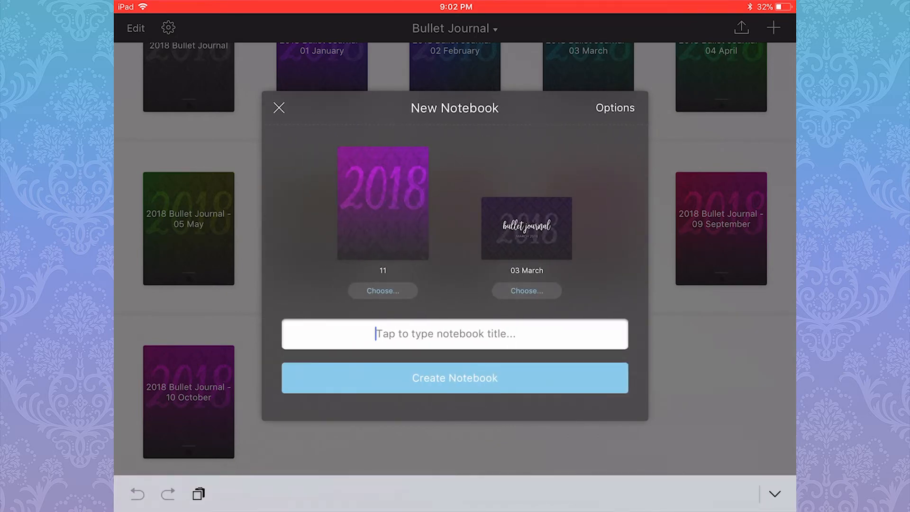
type("2018 Bullet Journal - 11 November")
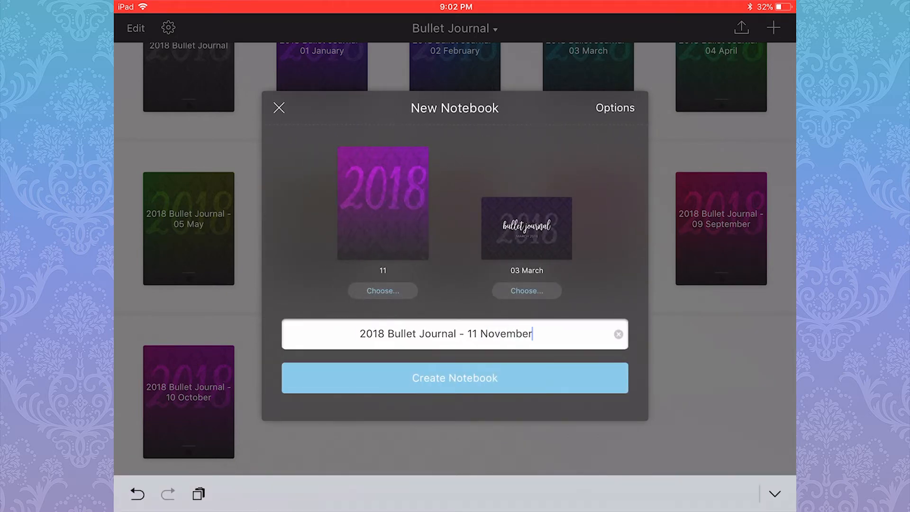
left_click(455, 377)
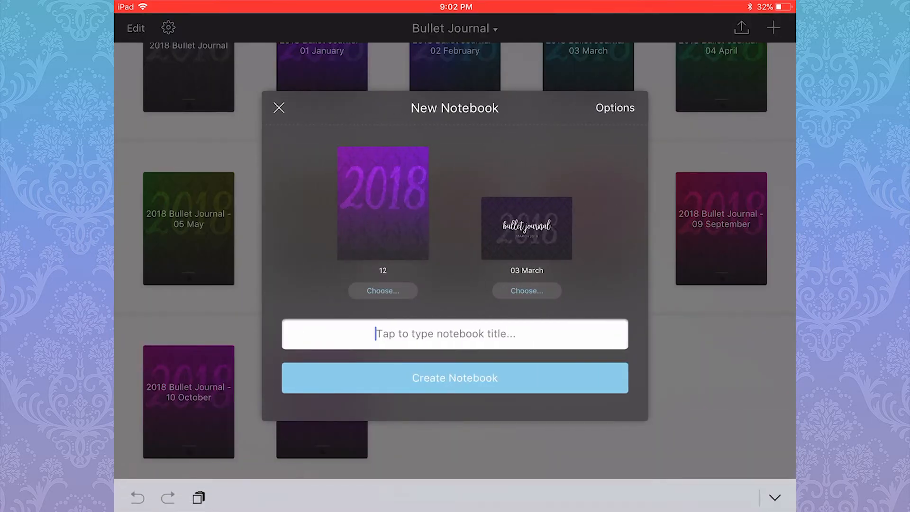
type("2018 Bullet Journal -")
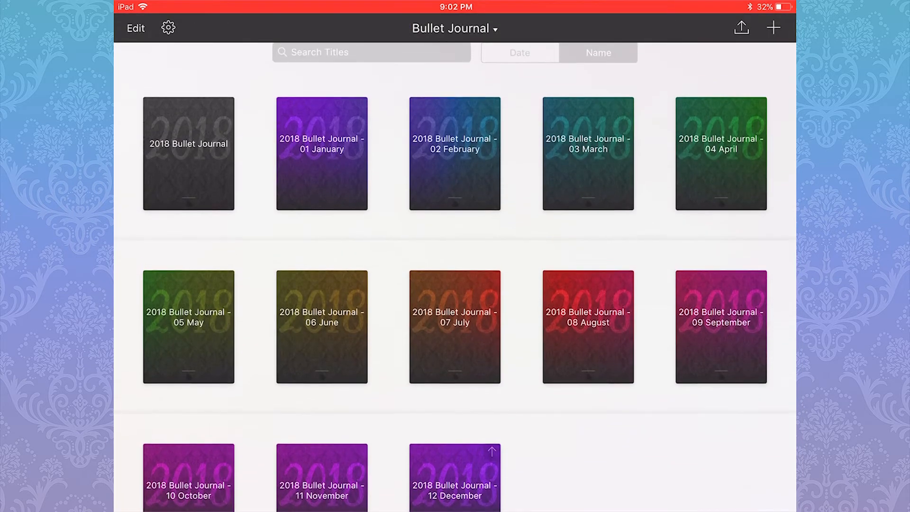
left_click(773, 27)
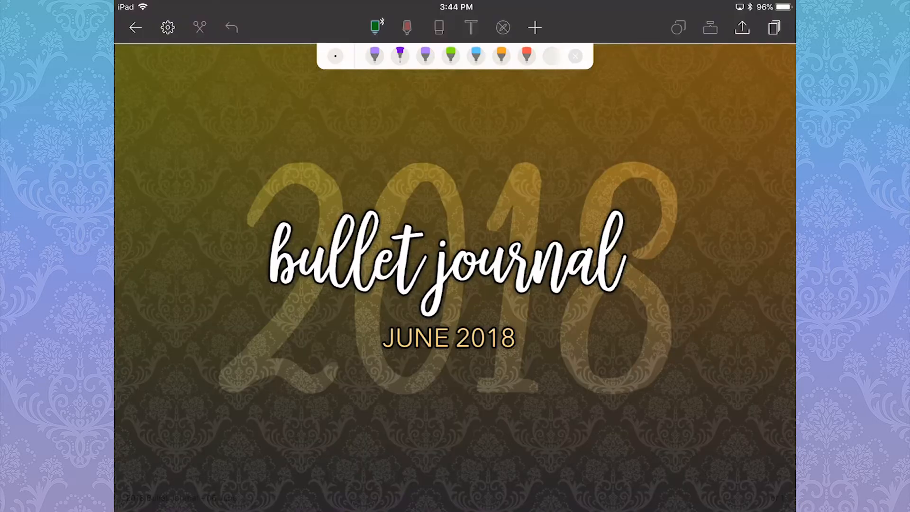
left_click(137, 27)
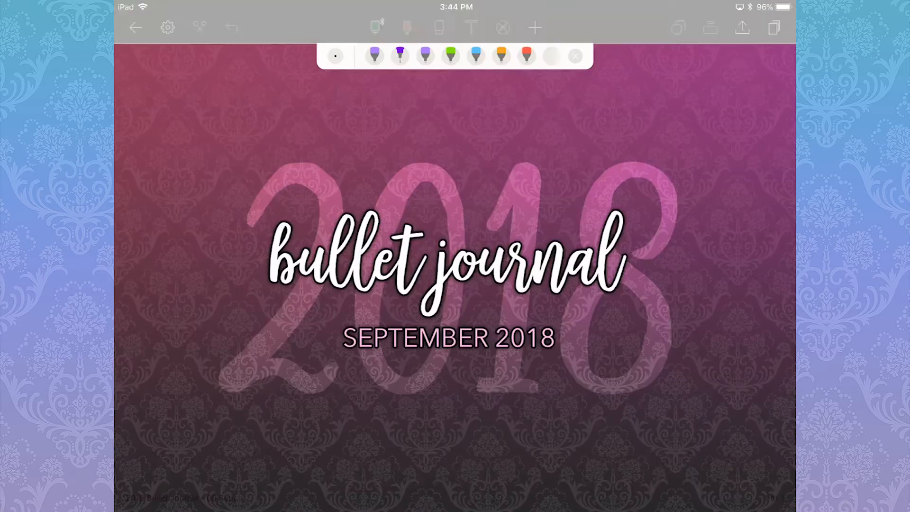
left_click(136, 26)
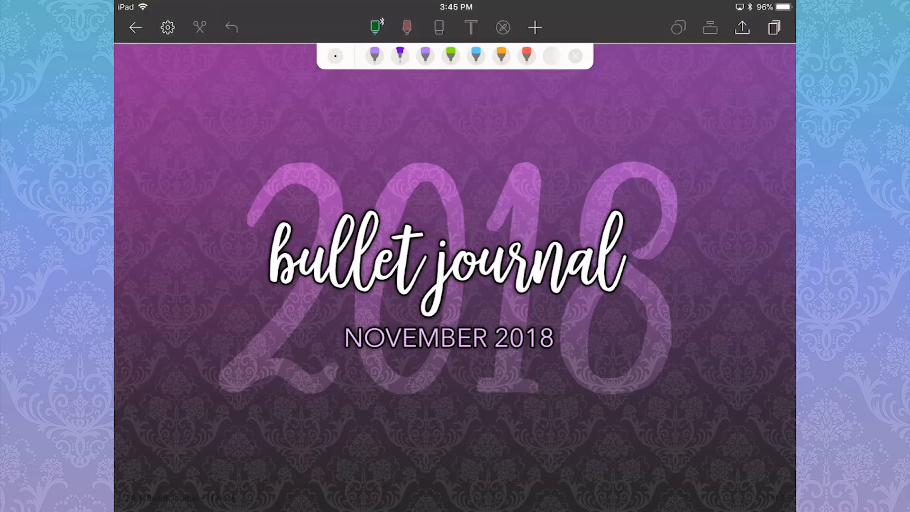
left_click(136, 28)
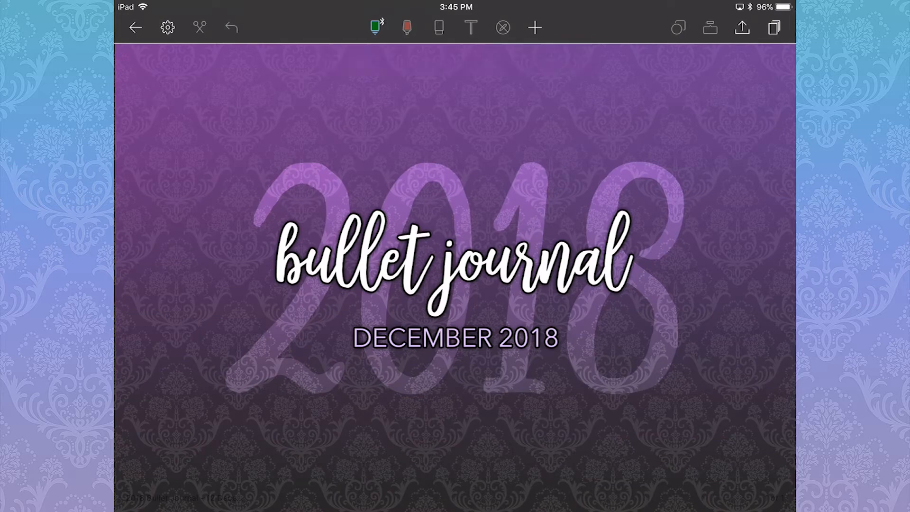
left_click(137, 26)
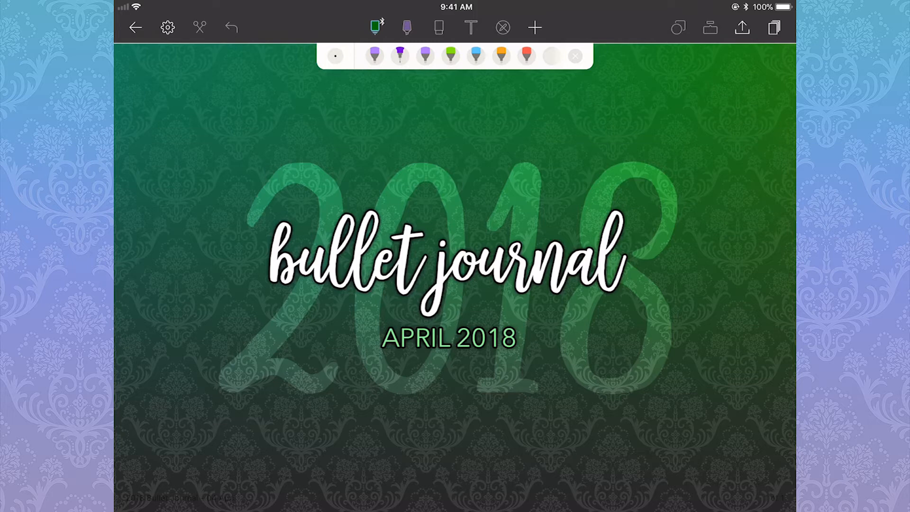
- Reach the Change Page Template picker from the notebook options
left_click(166, 26)
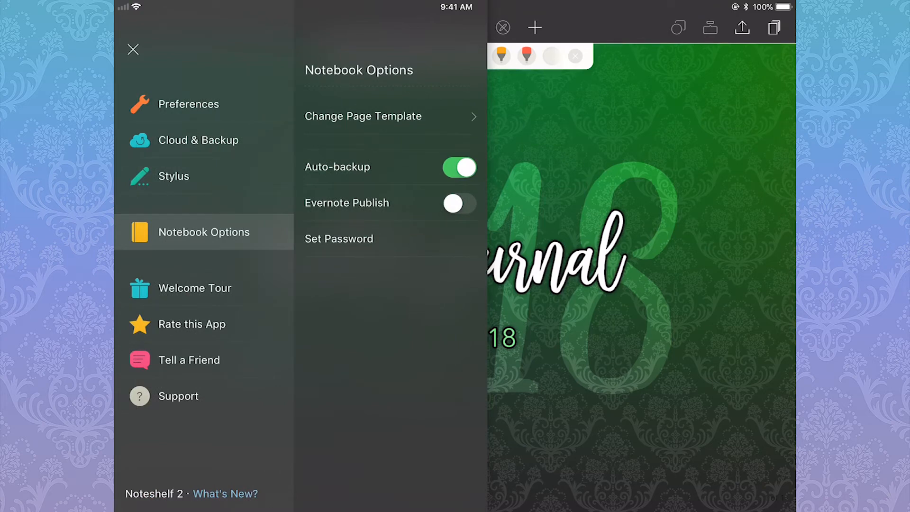
left_click(383, 116)
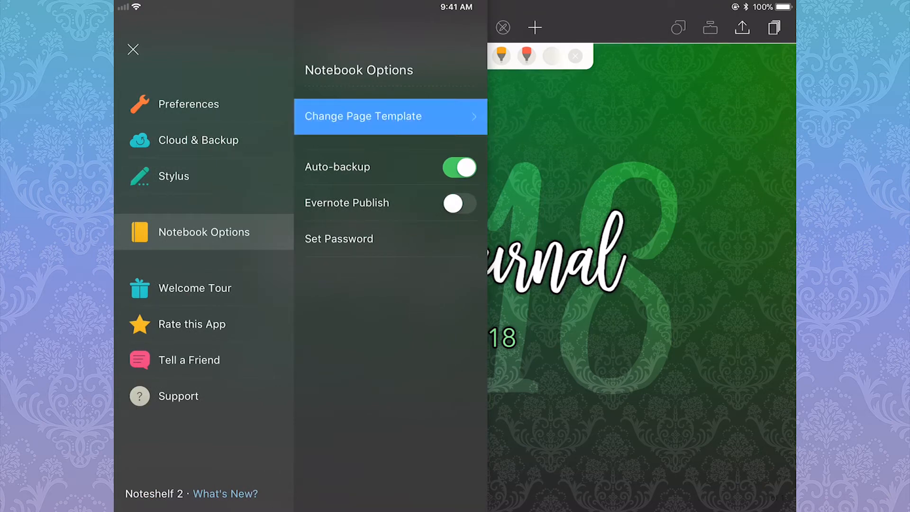
left_click(390, 116)
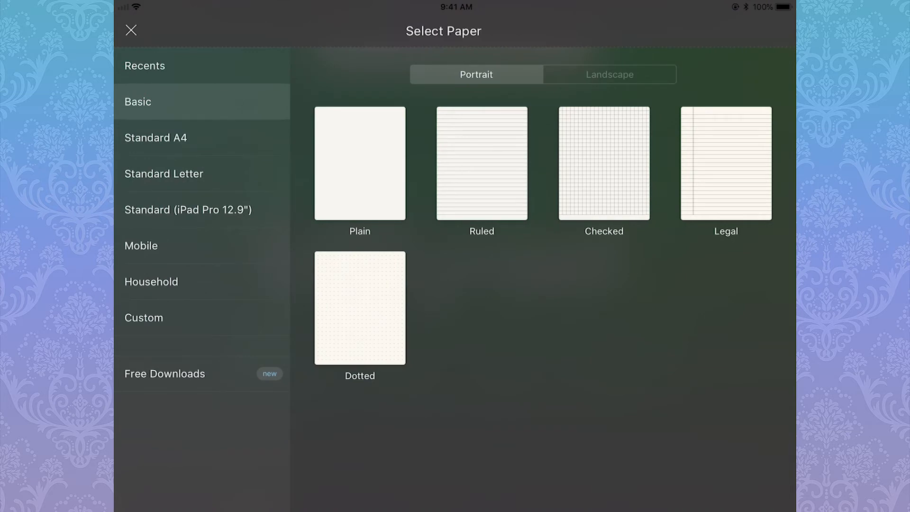
left_click(187, 209)
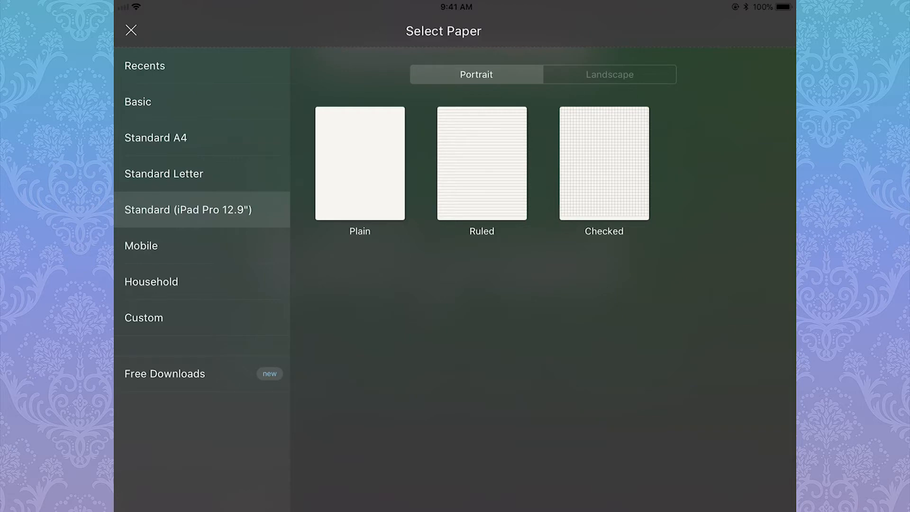
- Show the Custom paper templates and start importing an image as new paper
left_click(144, 317)
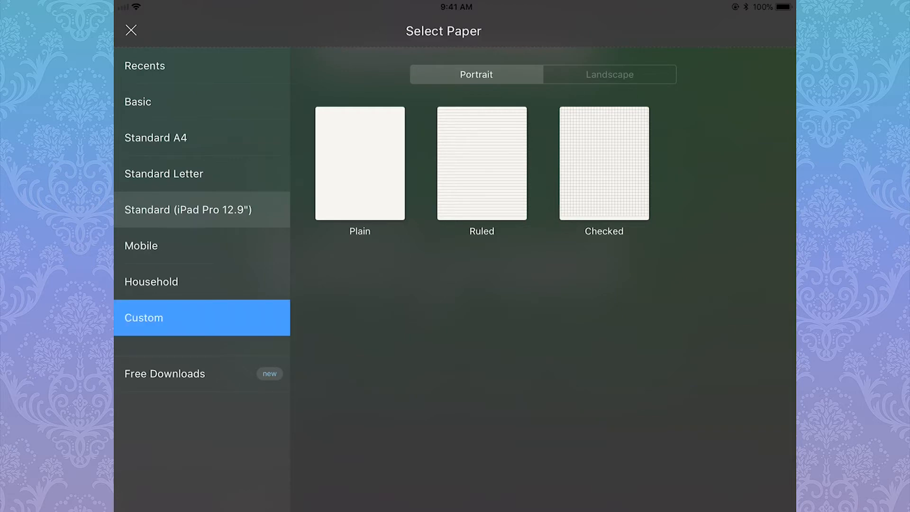
left_click(144, 317)
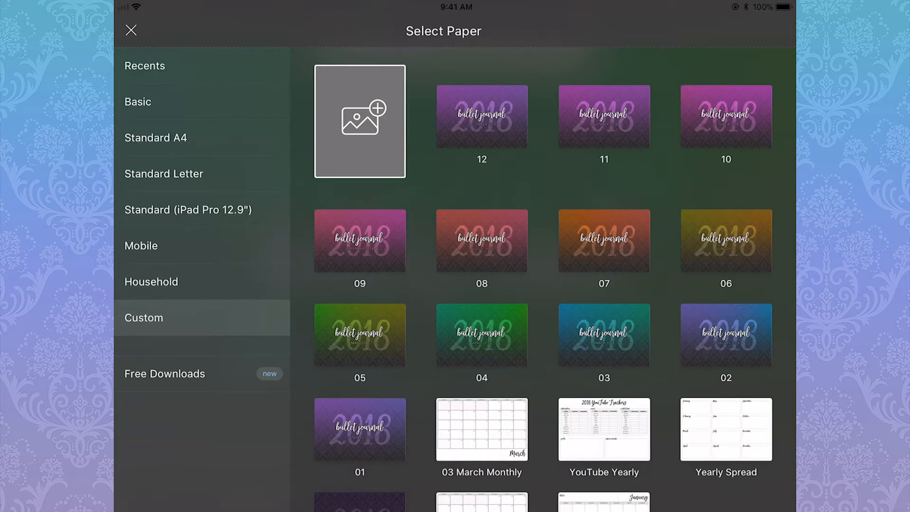
scroll("down", 3)
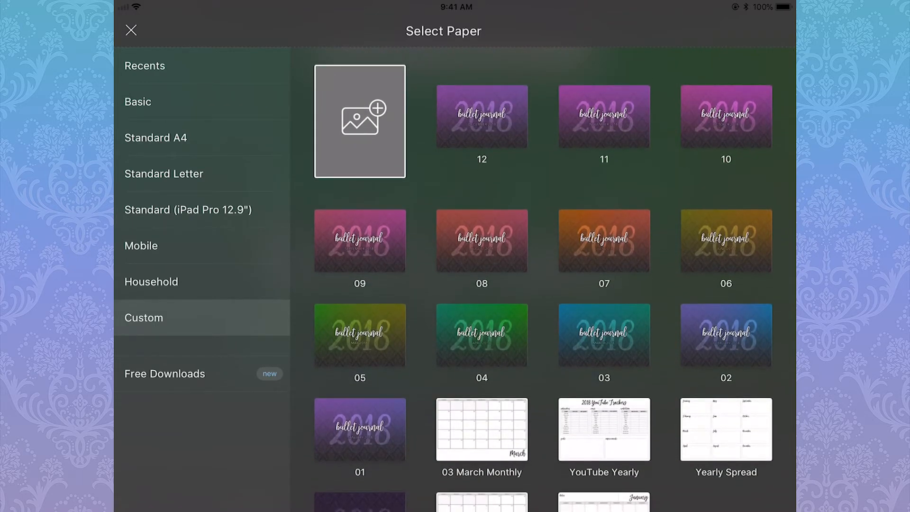
left_click(359, 119)
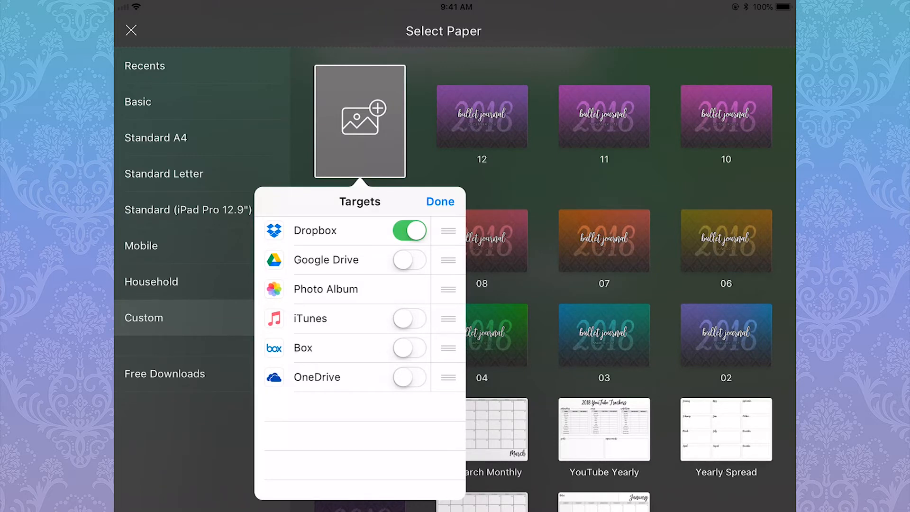
- Import the April calendar image from Files as custom paper '04 April Monthly'
left_click(440, 201)
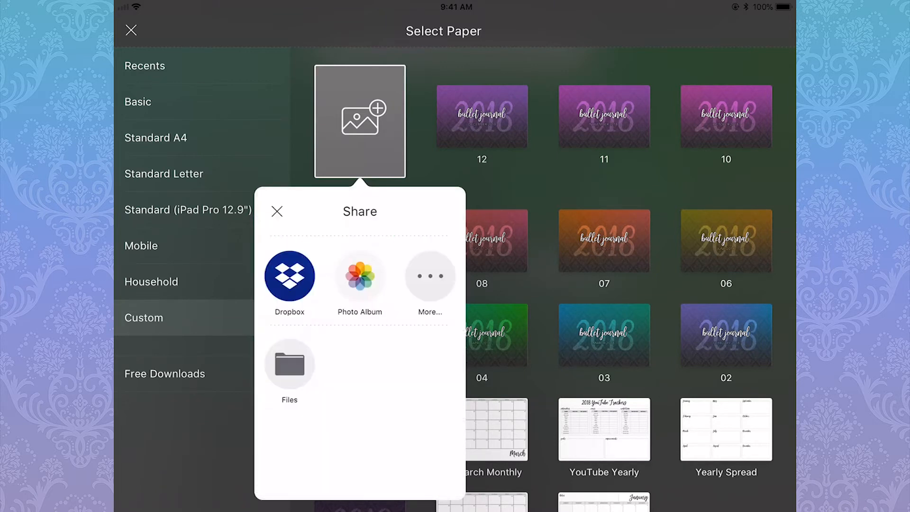
left_click(289, 364)
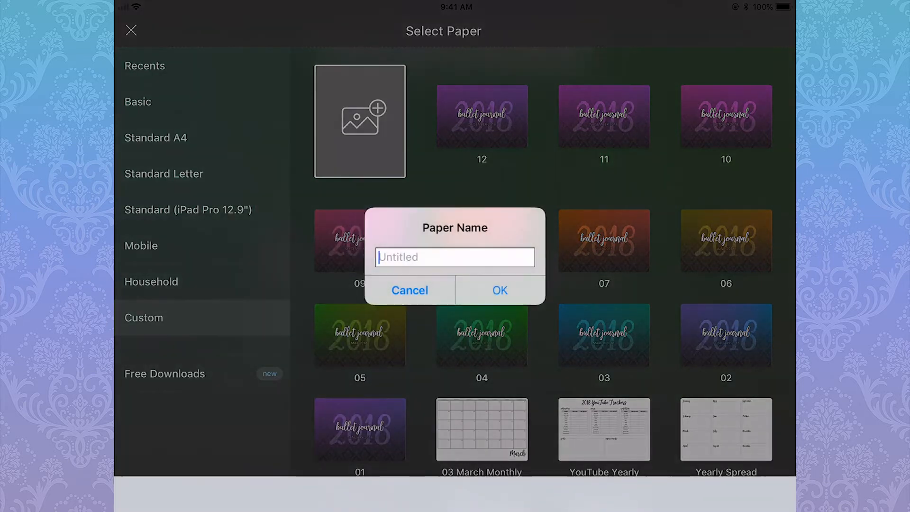
type("04")
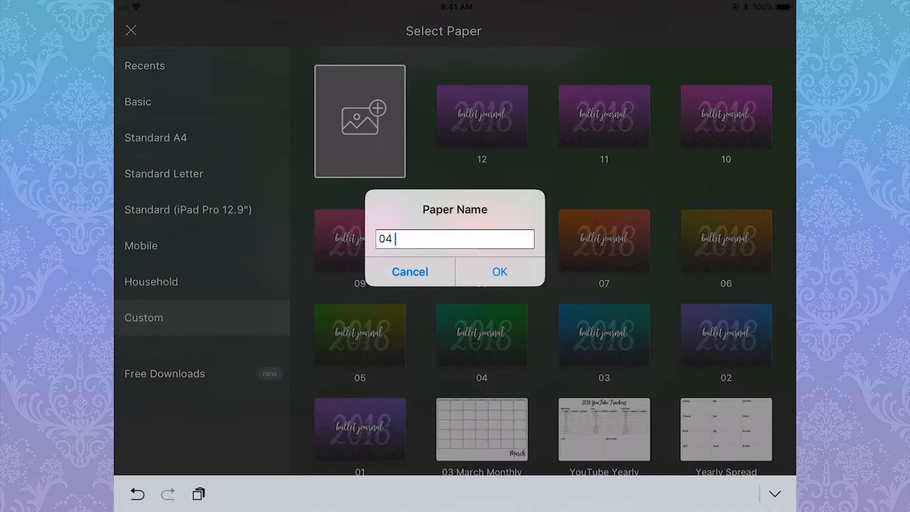
type("April Monthly")
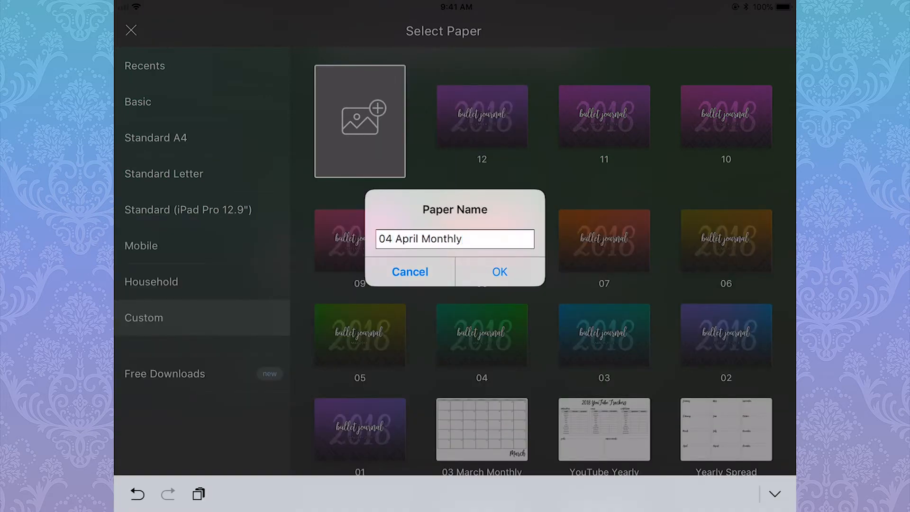
left_click(499, 271)
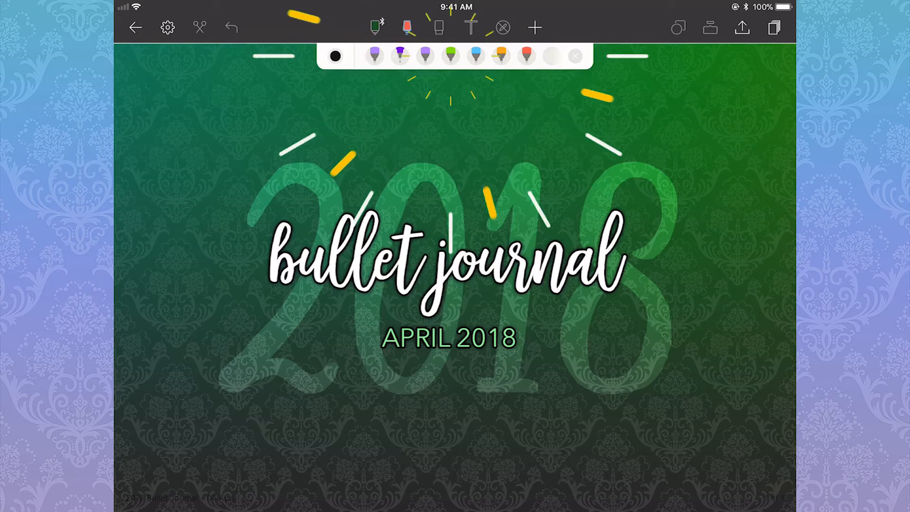
- View the red highlighter's colour and size in the favourite highlighters
left_click(405, 27)
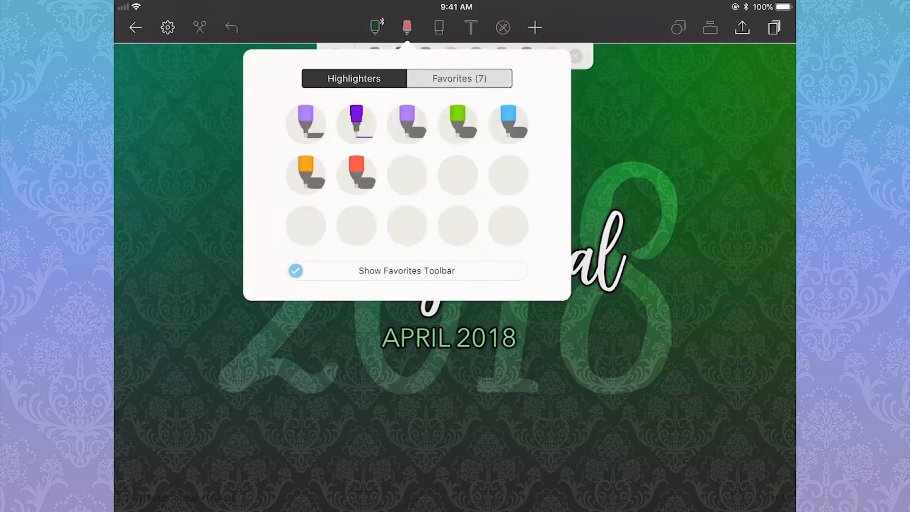
left_click(353, 77)
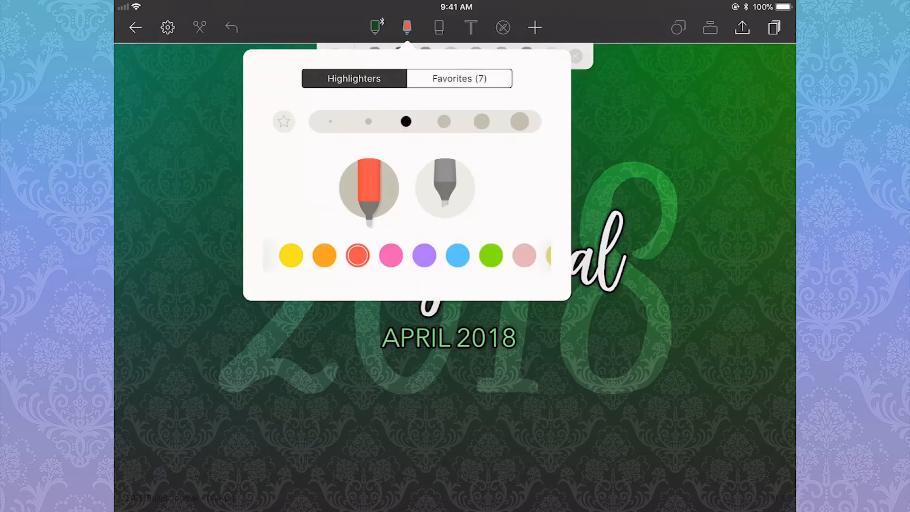
- Dismiss the highlighter settings and return to the Notebook Options panel
left_click(460, 77)
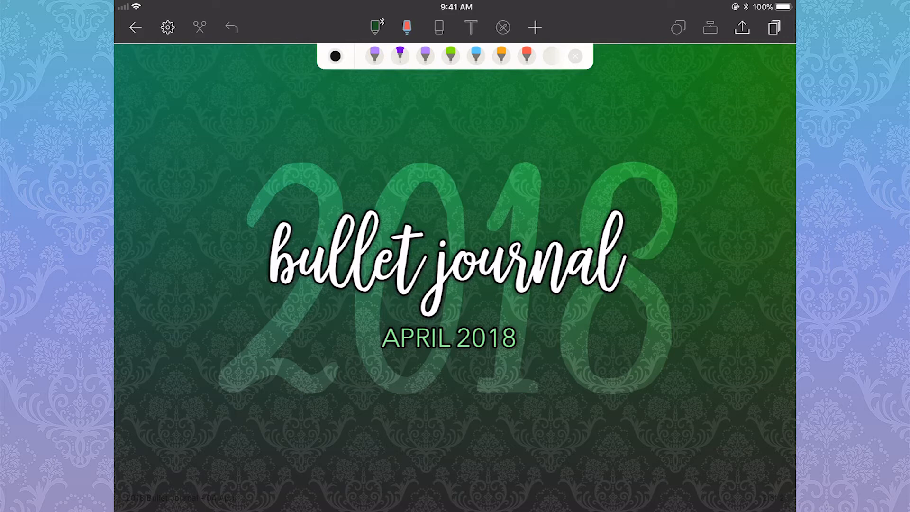
left_click(166, 26)
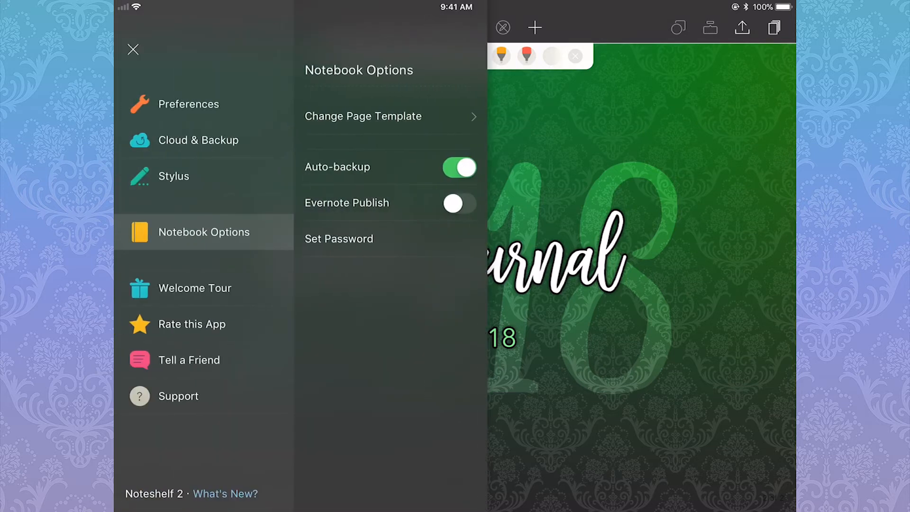
- Apply the custom '04 April Monthly' calendar paper to the page
left_click(382, 115)
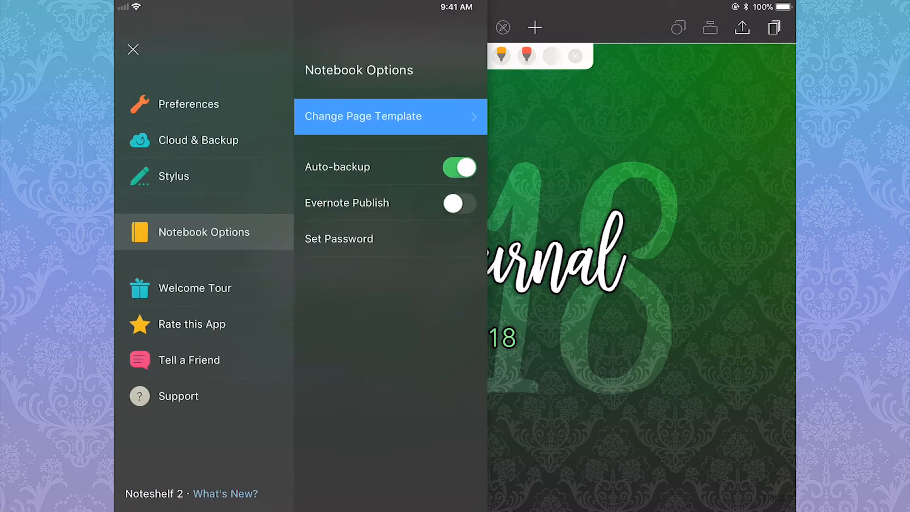
left_click(363, 116)
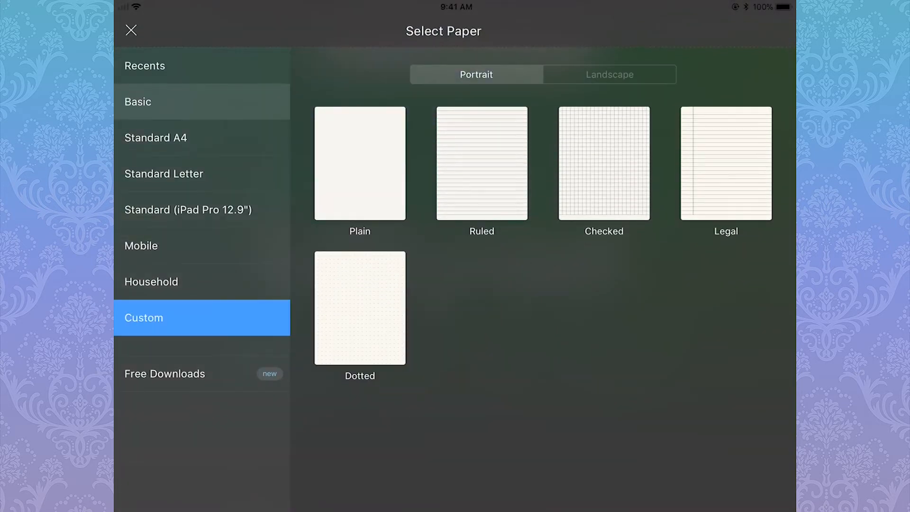
left_click(130, 32)
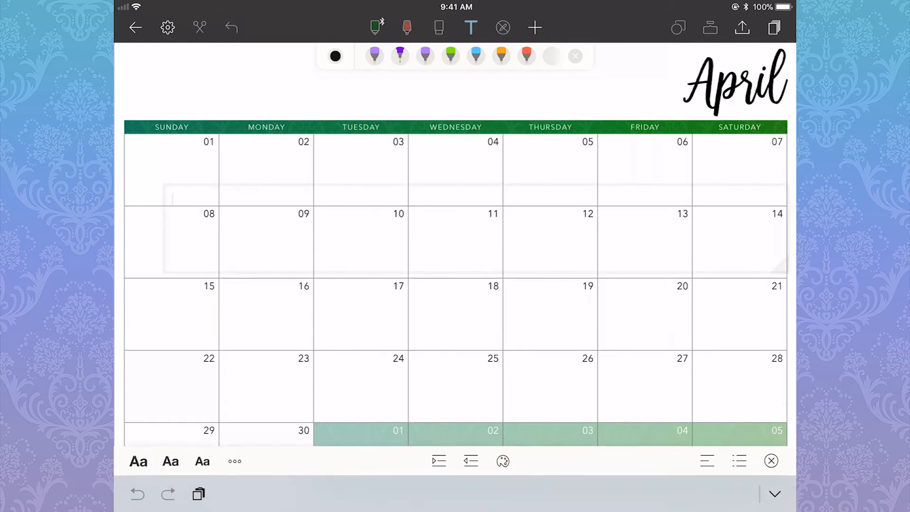
type("Easter")
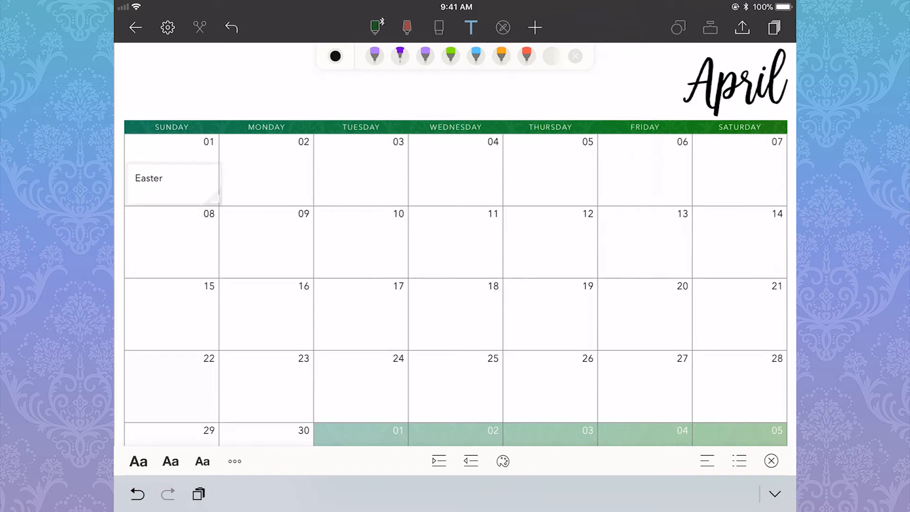
left_click(644, 191)
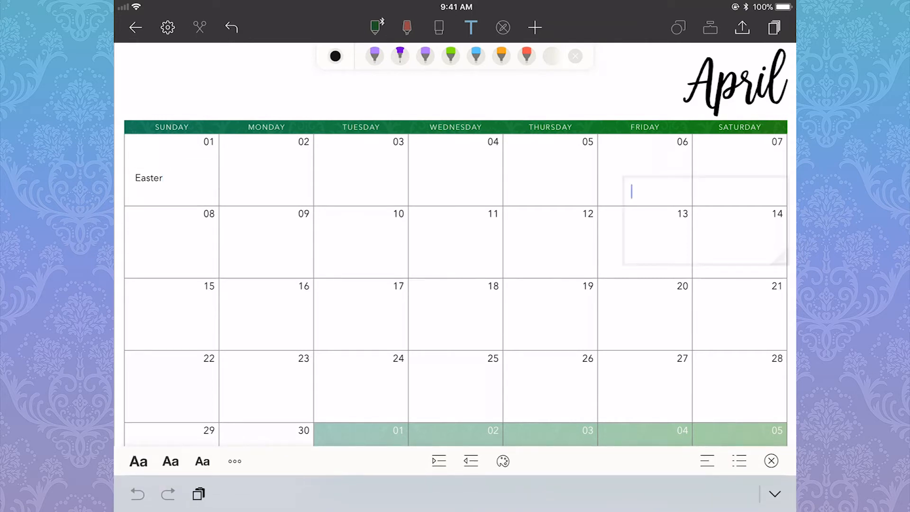
type("Upload video")
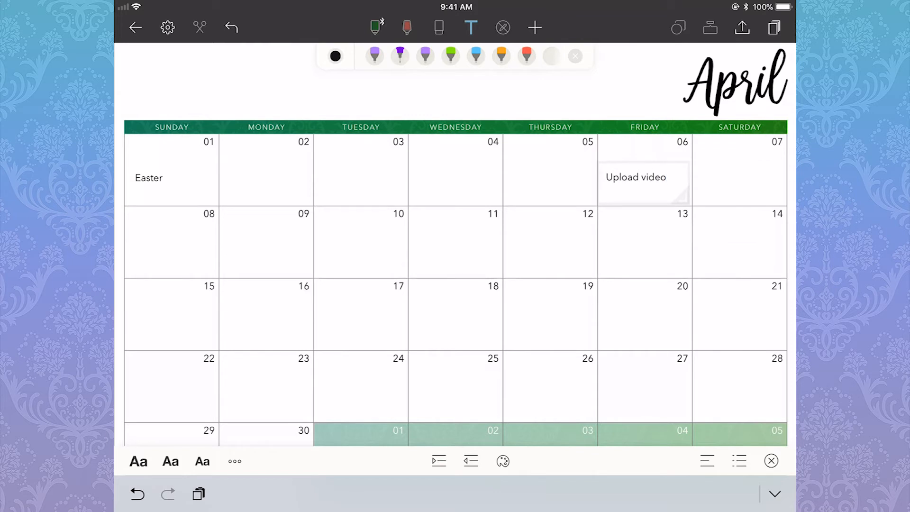
left_click(634, 181)
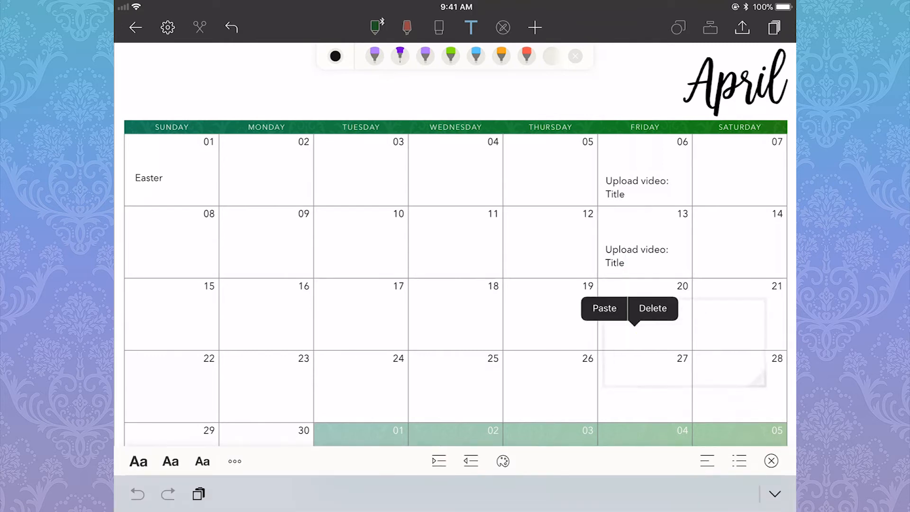
left_click(605, 308)
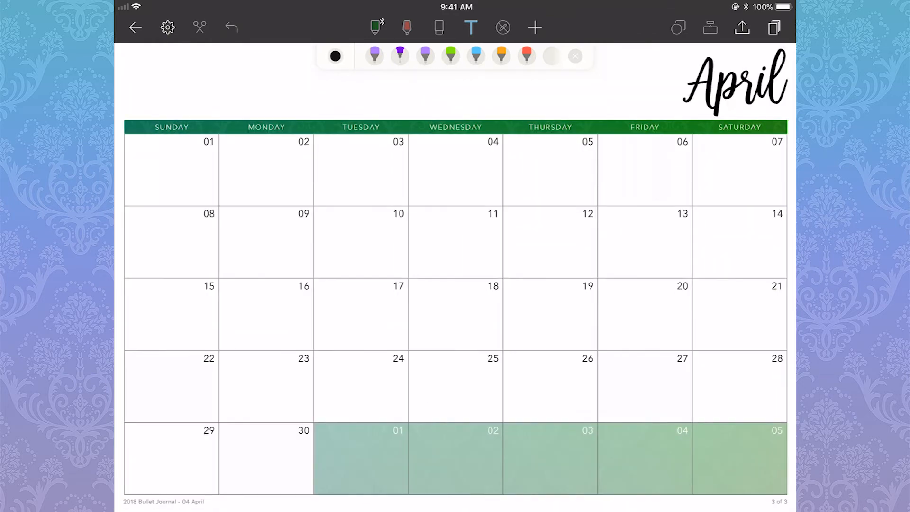
left_click(534, 27)
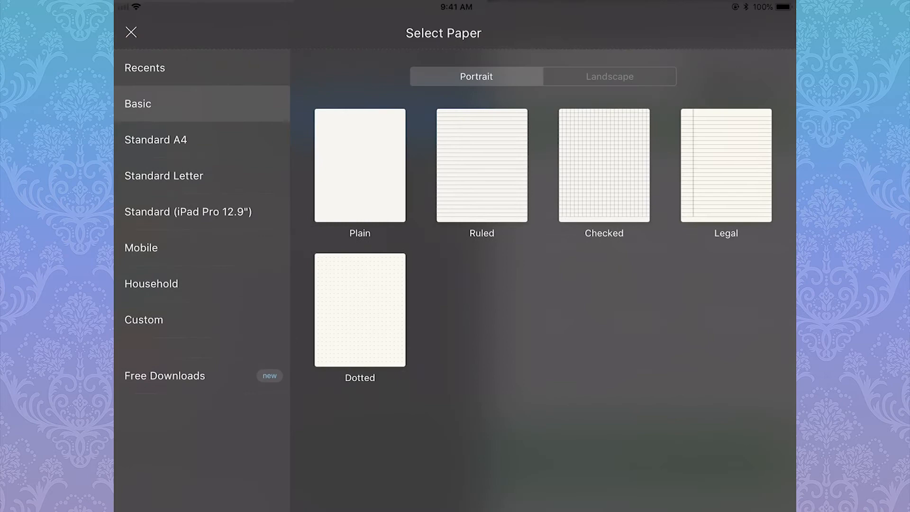
- Apply the custom Art Momentum tracker paper to the page
left_click(144, 318)
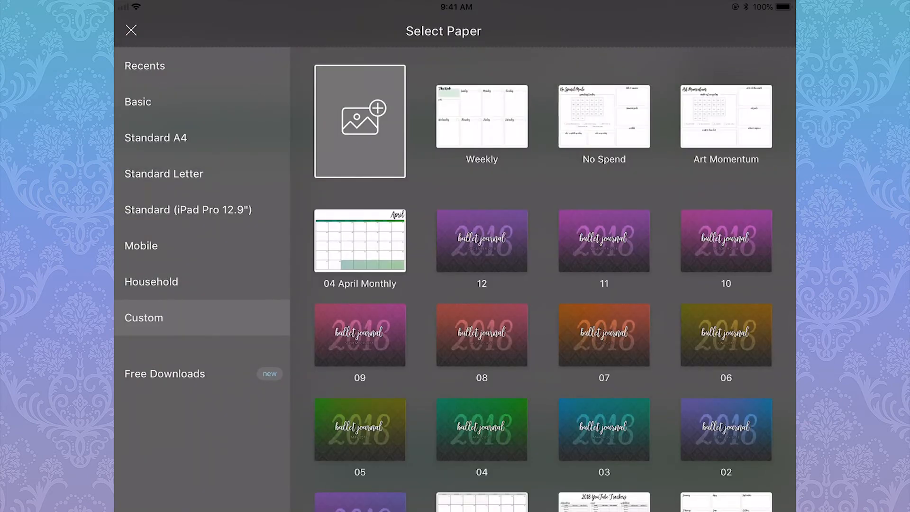
left_click(360, 241)
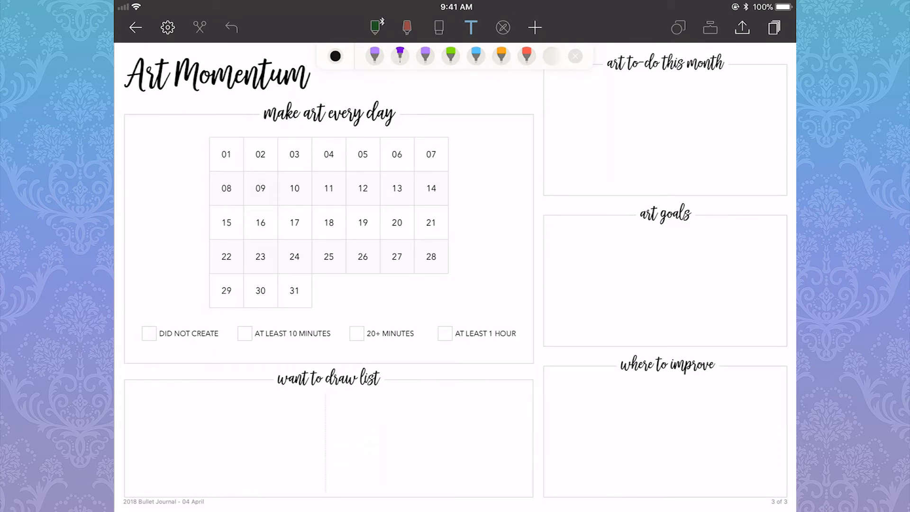
- Dot the legend keys: DID NOT CREATE pink, 10 MINUTES green, 20+ MINUTES blue, 1 HOUR purple
left_click(405, 26)
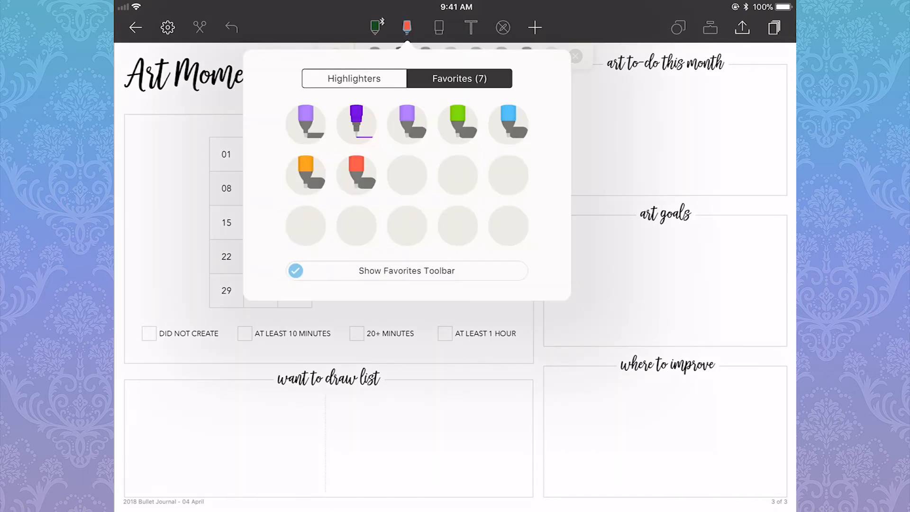
left_click(354, 78)
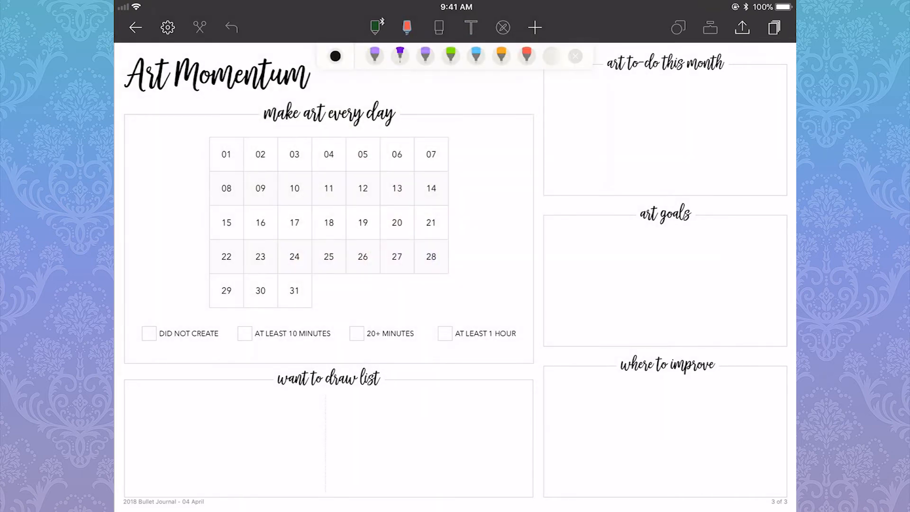
left_click(149, 334)
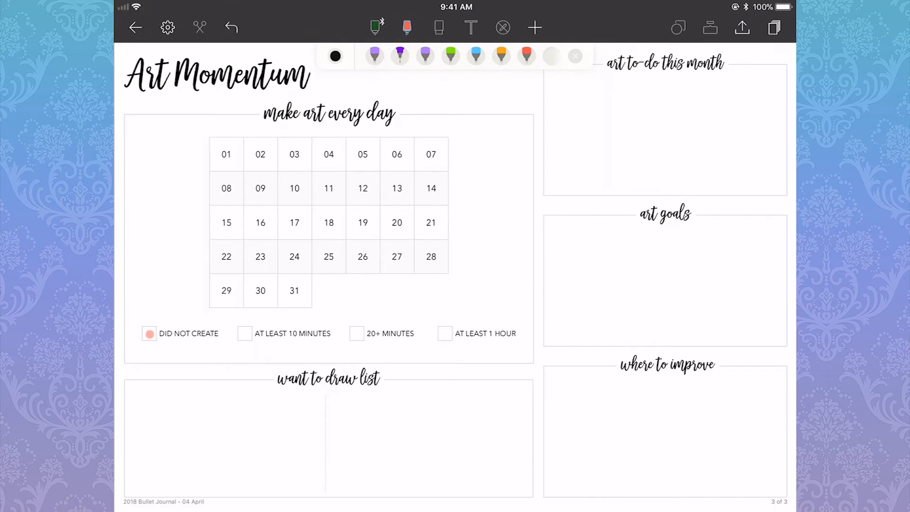
left_click(405, 26)
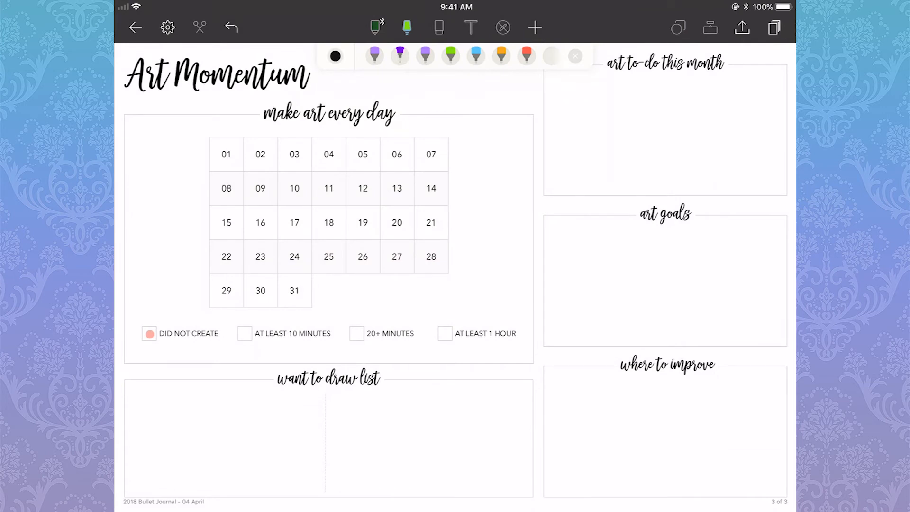
left_click(407, 27)
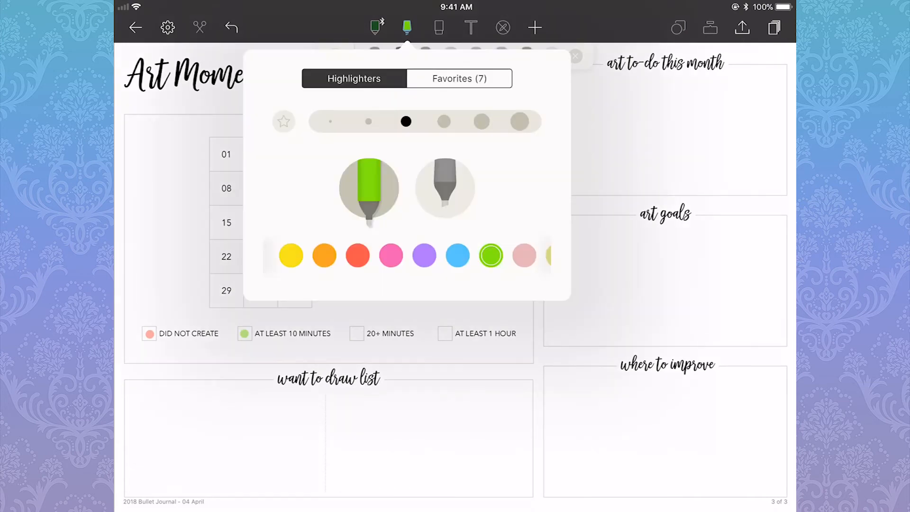
left_click(456, 255)
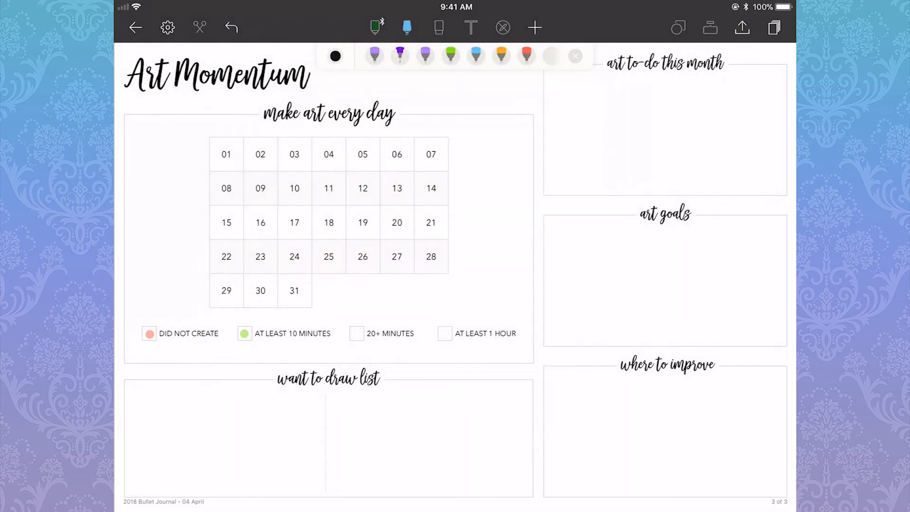
left_click(406, 26)
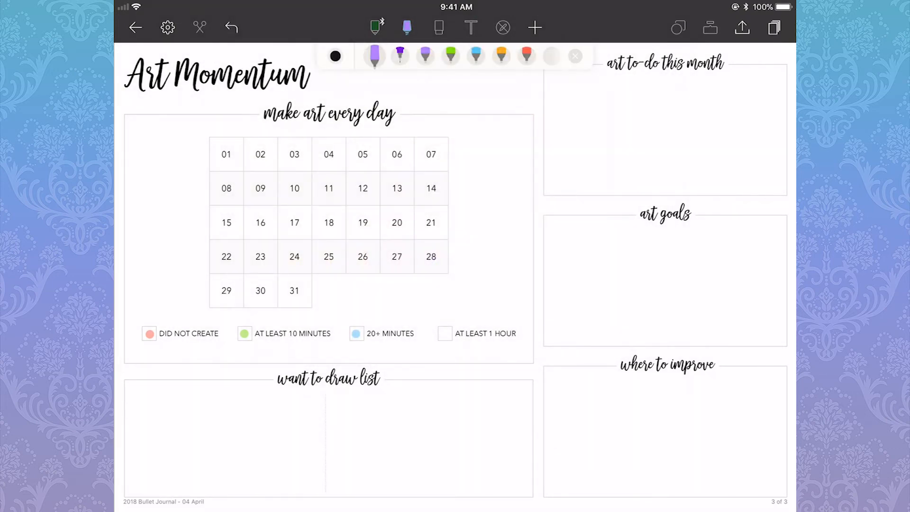
left_click(445, 334)
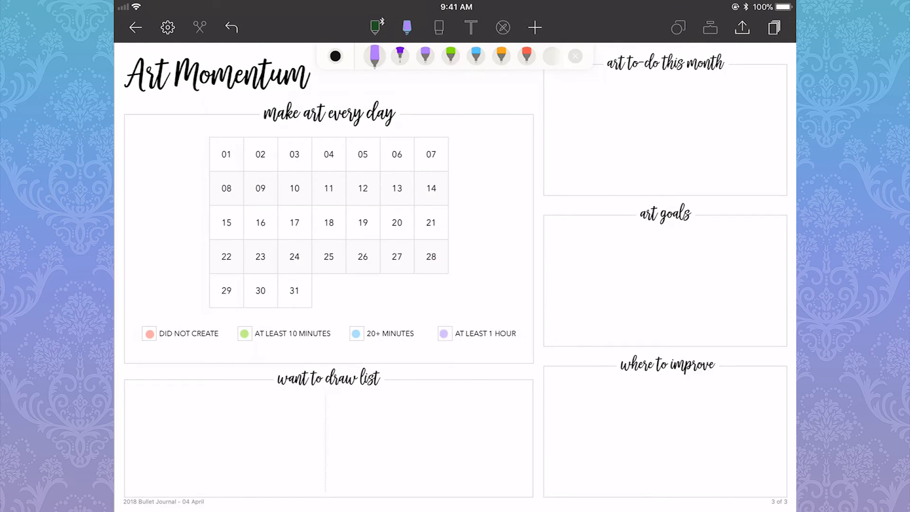
- With a larger tip, dot days 01–02 purple, day 03 green and the next day blue
left_click(424, 56)
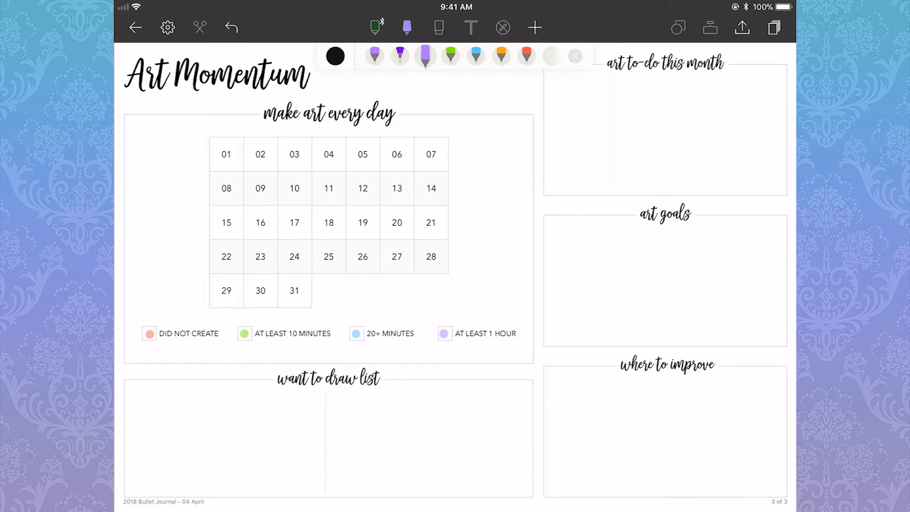
left_click(226, 154)
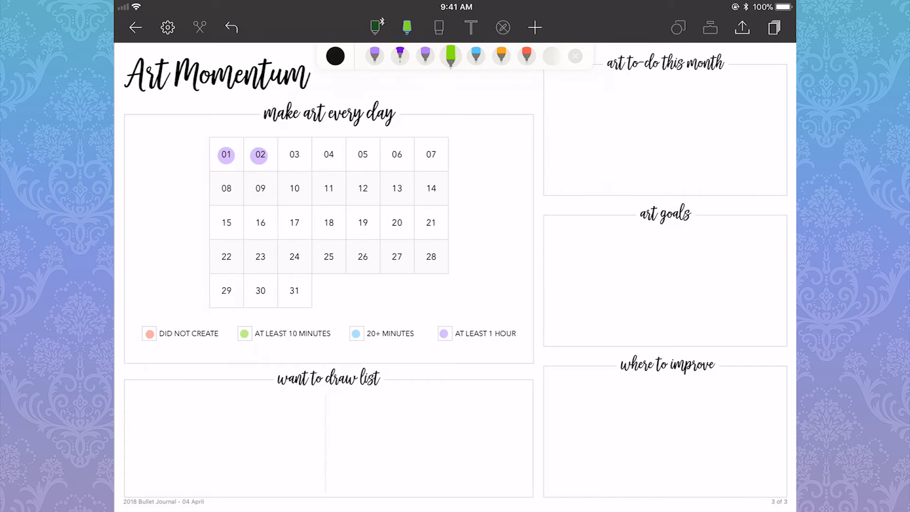
left_click(294, 154)
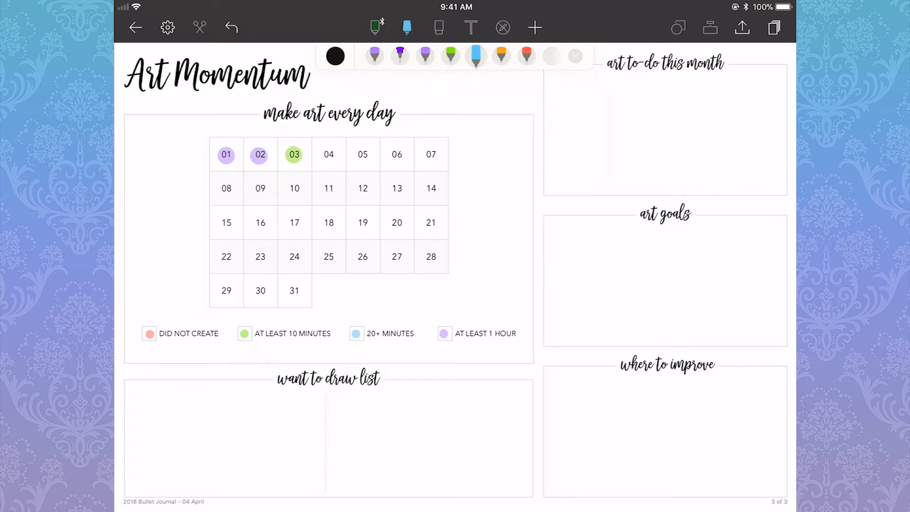
left_click(327, 154)
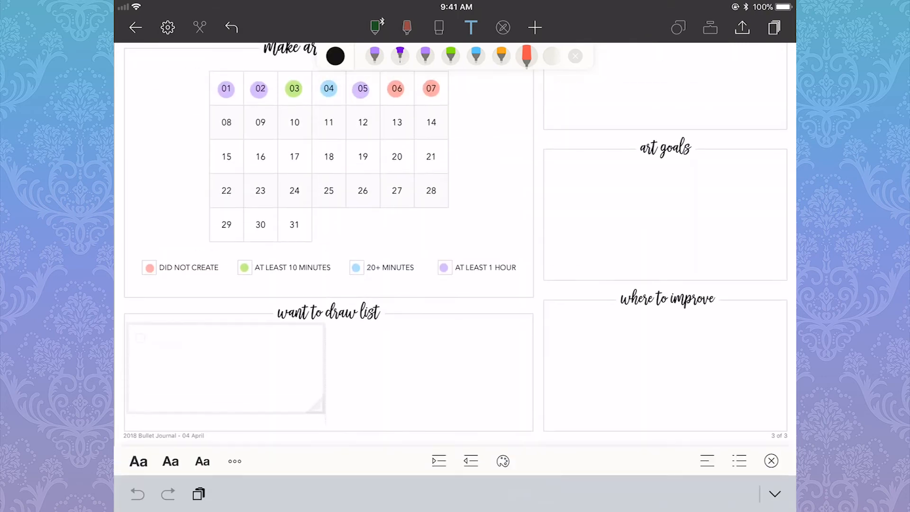
- Add 'Psylocke (X-Men fan art)' to the want to draw checklist
type("Psy")
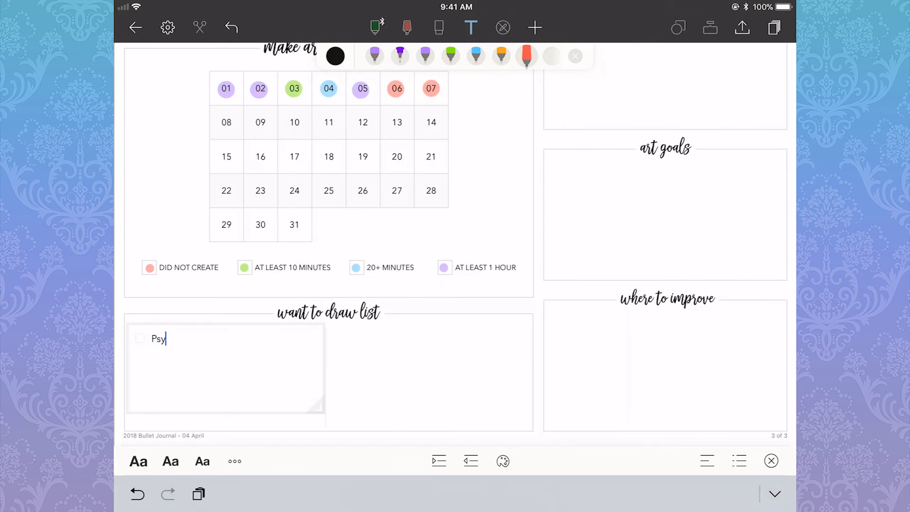
type("locke (X-")
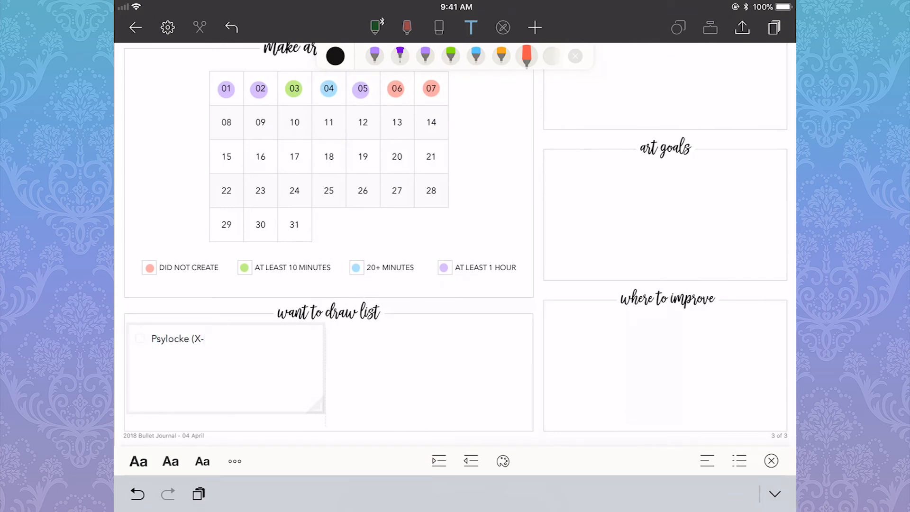
type("Men fan art)")
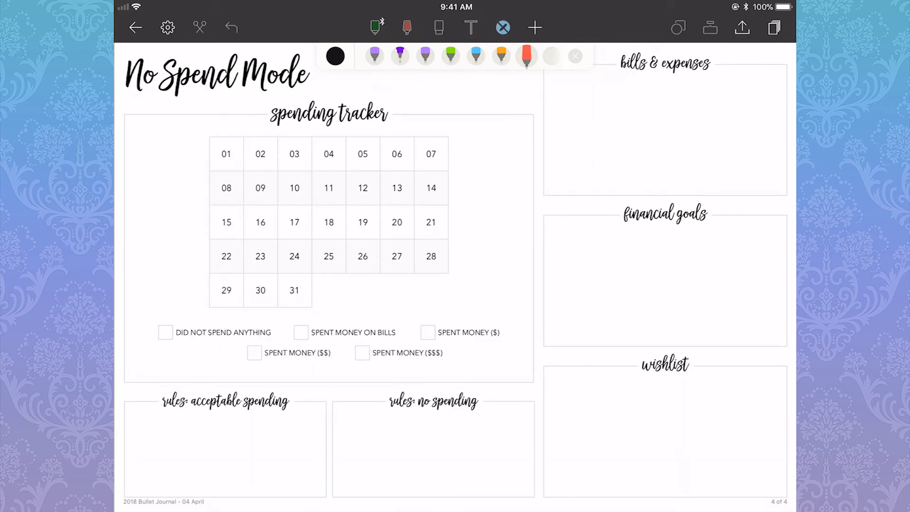
- Dot the SPENT MONEY keys red ($$$), orange ($$) and green ($), then go to the weekly spread
left_click(405, 27)
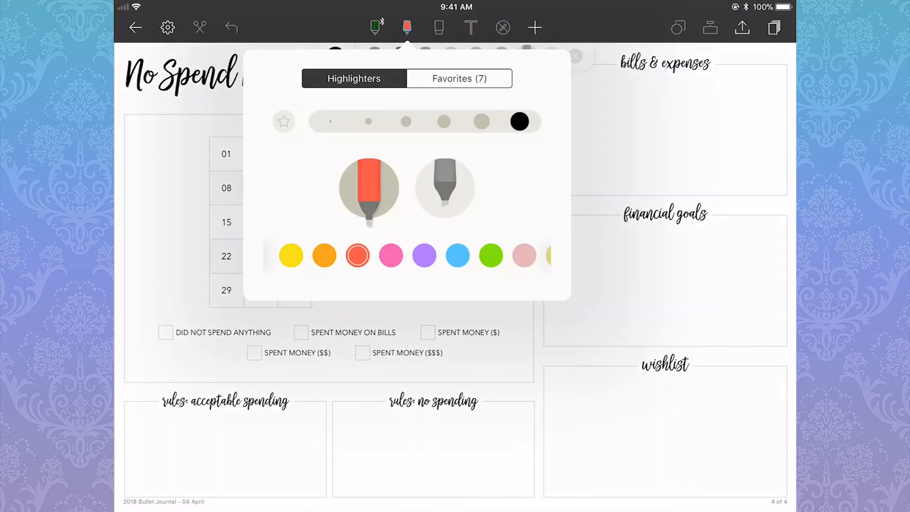
left_click(406, 121)
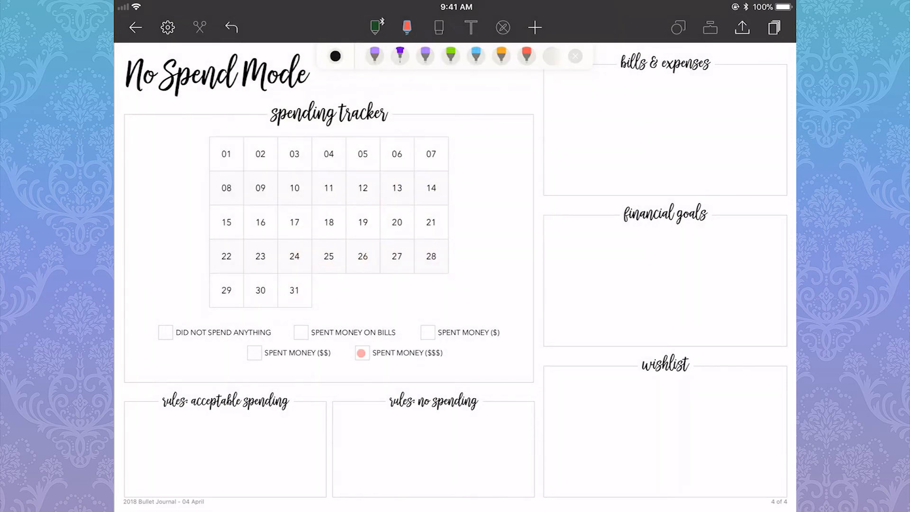
left_click(406, 26)
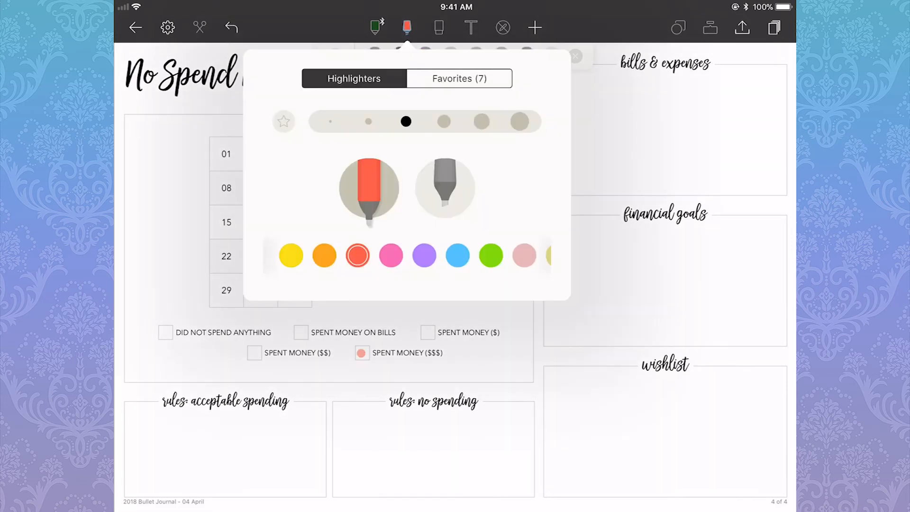
left_click(404, 26)
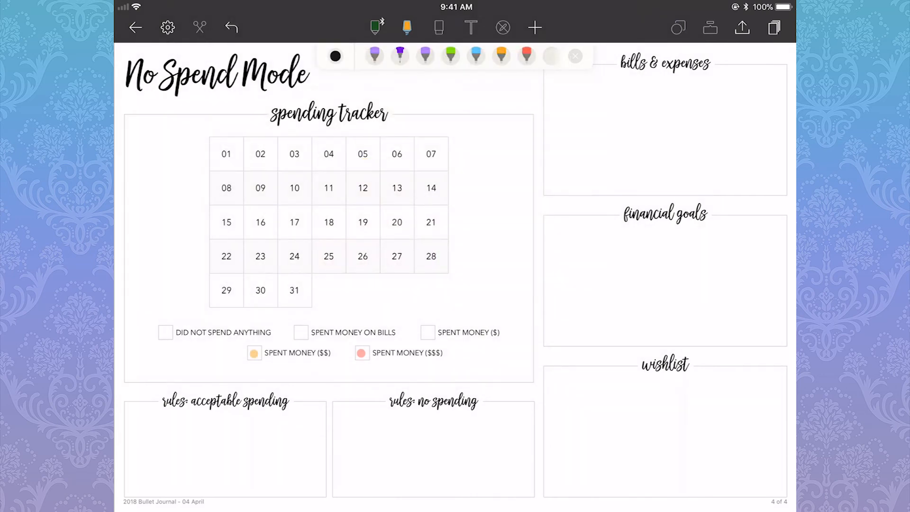
left_click(403, 26)
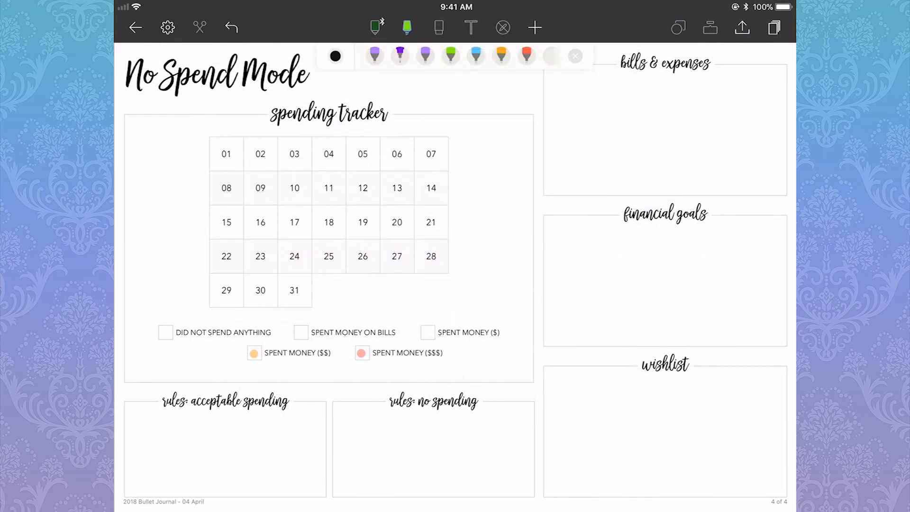
left_click(405, 27)
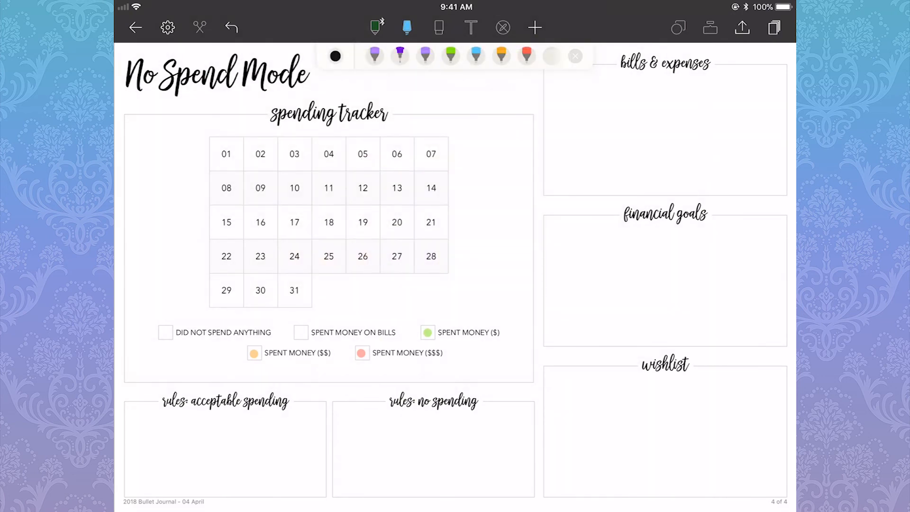
left_click(404, 26)
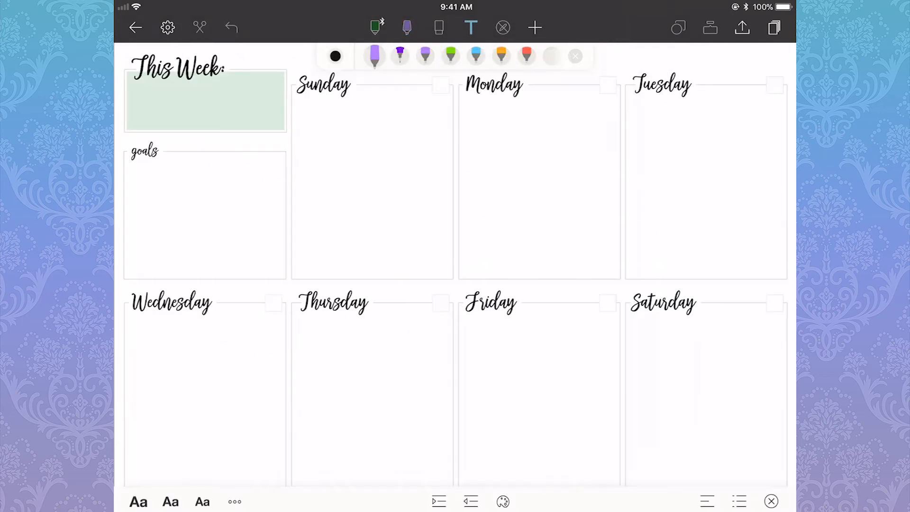
- Enter 'APRIL 01 to APRIL 07' as the date range in the This Week box
left_click(205, 102)
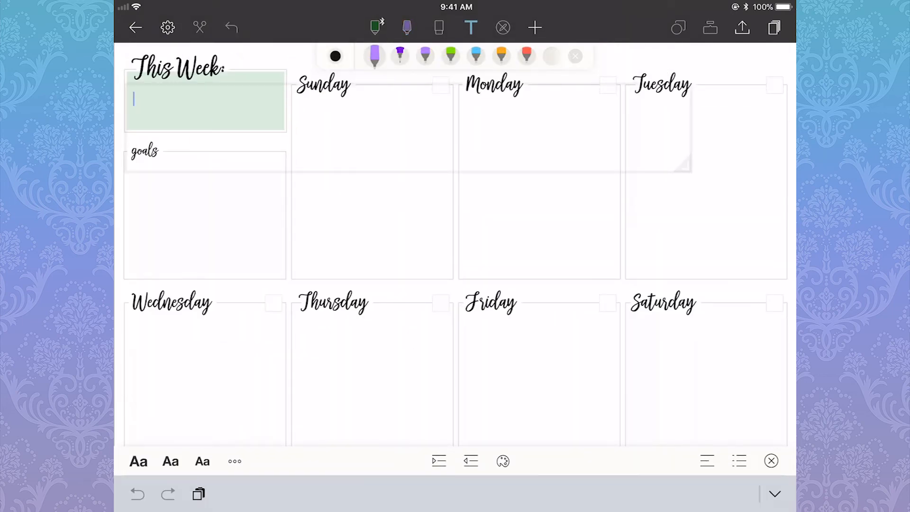
type("APRIL 01to")
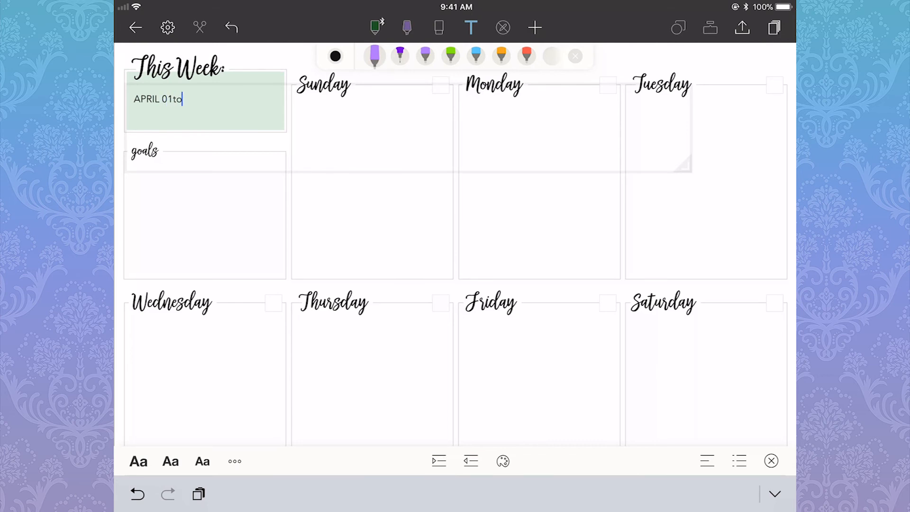
type("APRIL 0")
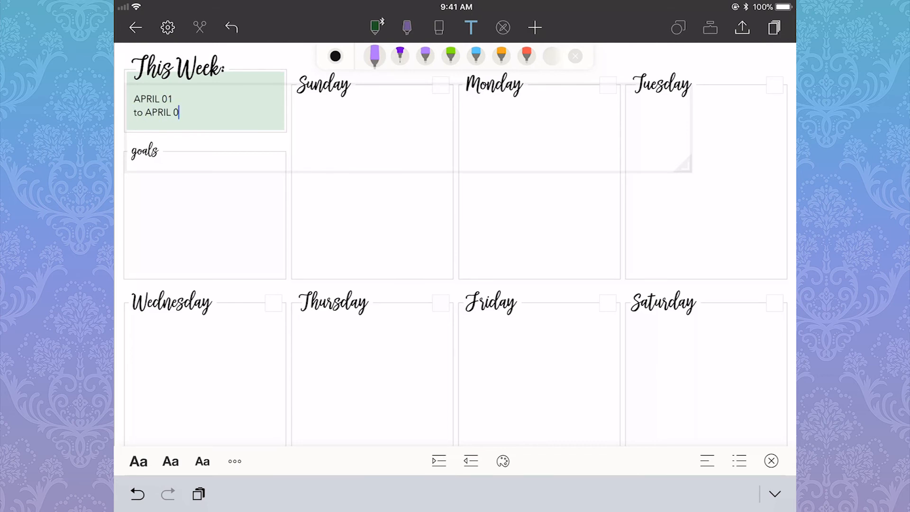
type("7")
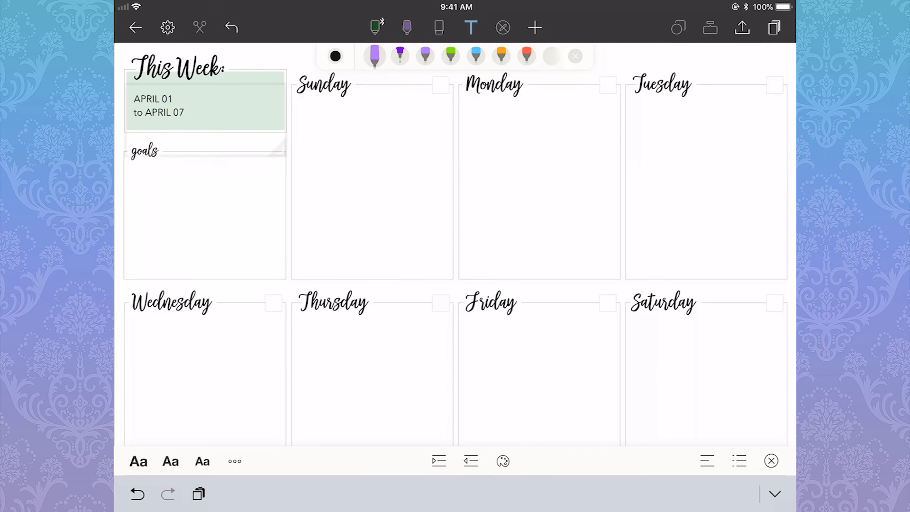
double_click(156, 99)
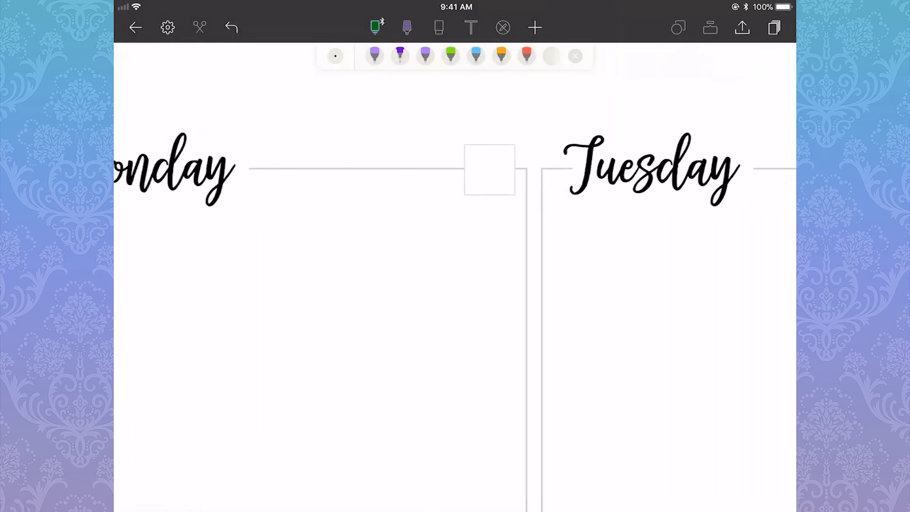
- Scroll across and down the weekly spread to reach the weekday boxes
scroll("right", 3)
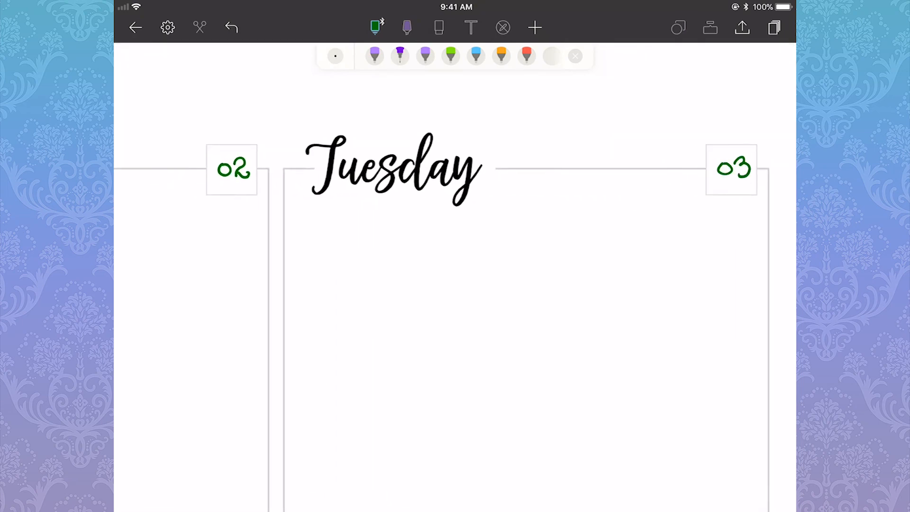
scroll("down", 3)
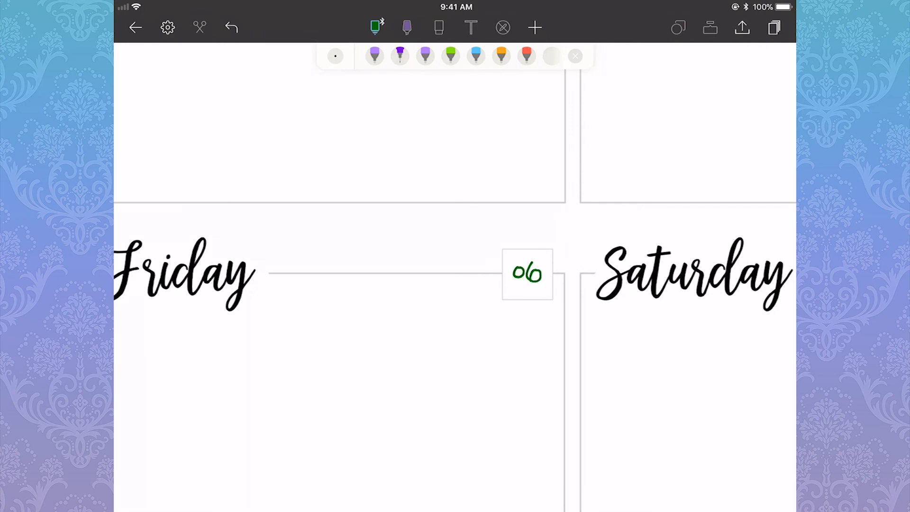
scroll("right", 3)
type("Upload video: Title")
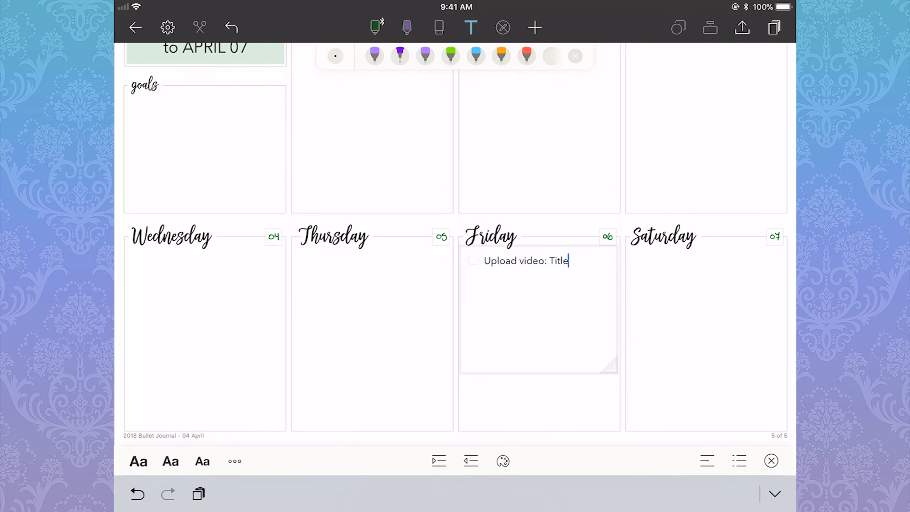
- Add 'Schedule for 12pm' as the second Friday checklist line
type("Schedule for")
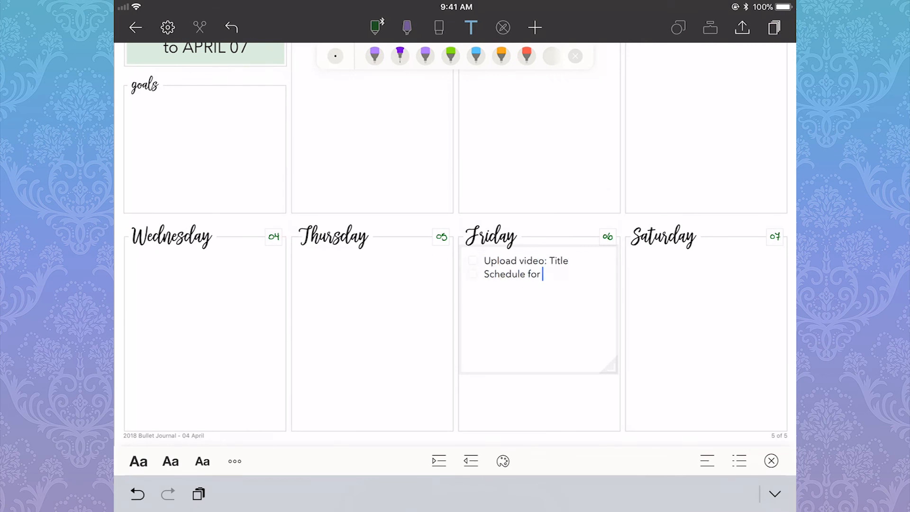
type("12pm")
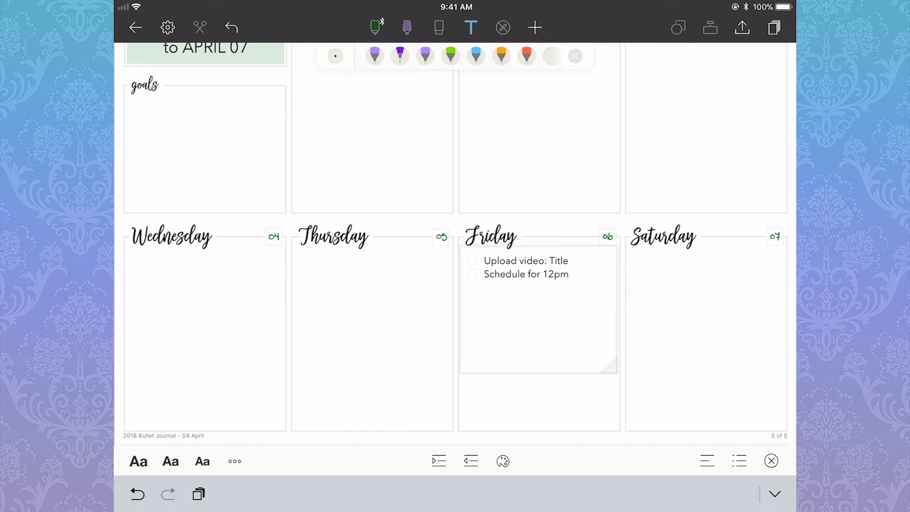